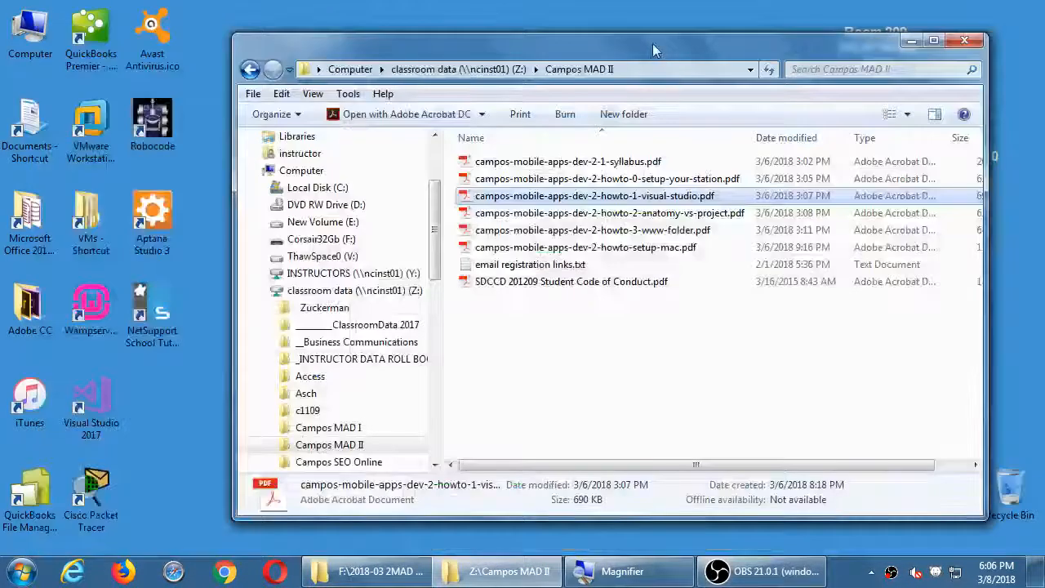
# - Move the class folder window aside and minimize it so the desktop with the setup PDF shows
pyautogui.moveTo(653, 49); pyautogui.dragTo(623, 36)
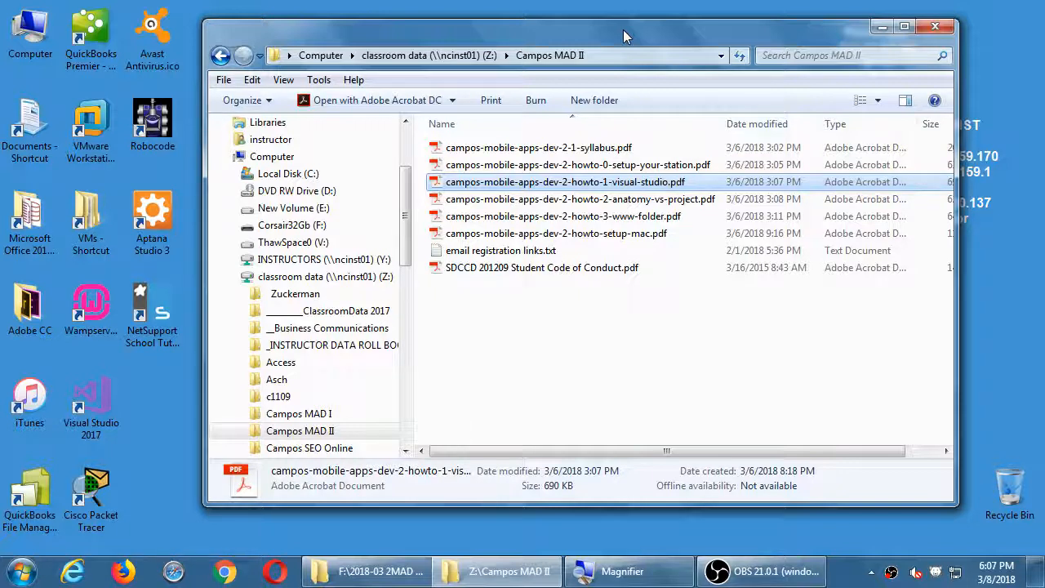
pyautogui.click(586, 163)
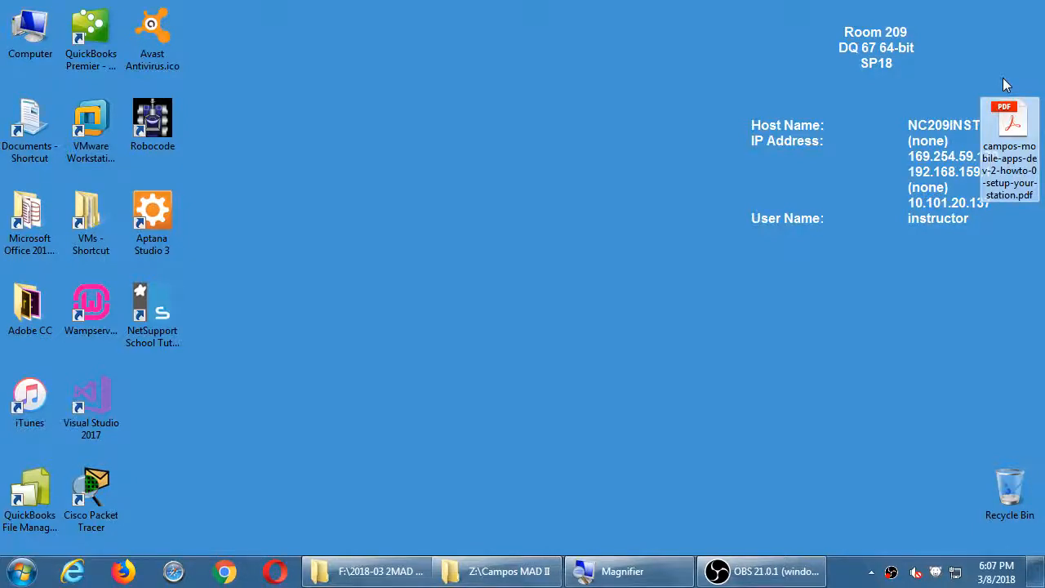
# - View the Room 209 station setup handout PDF in Acrobat and scroll through its steps
pyautogui.doubleClick(1016, 118)
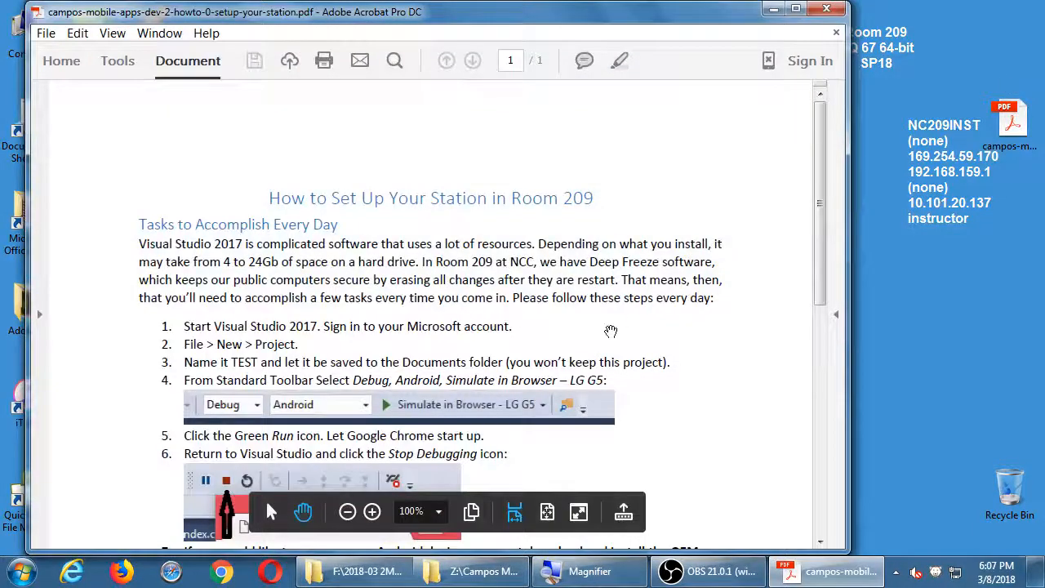
pyautogui.scroll(-3)
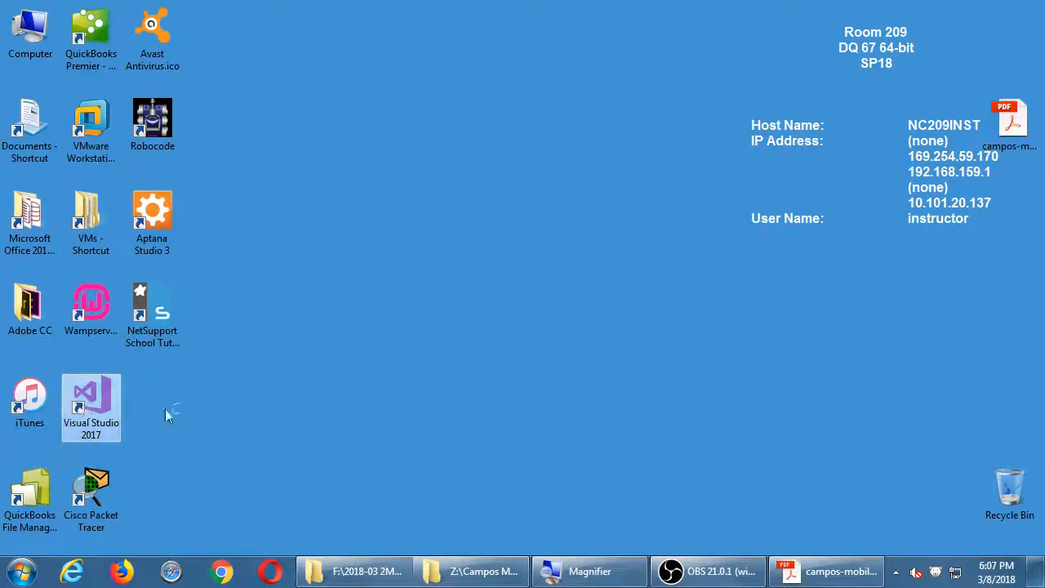
# - Launch Visual Studio 2017 from its desktop shortcut and wait for the sign-in prompt
pyautogui.doubleClick(92, 400)
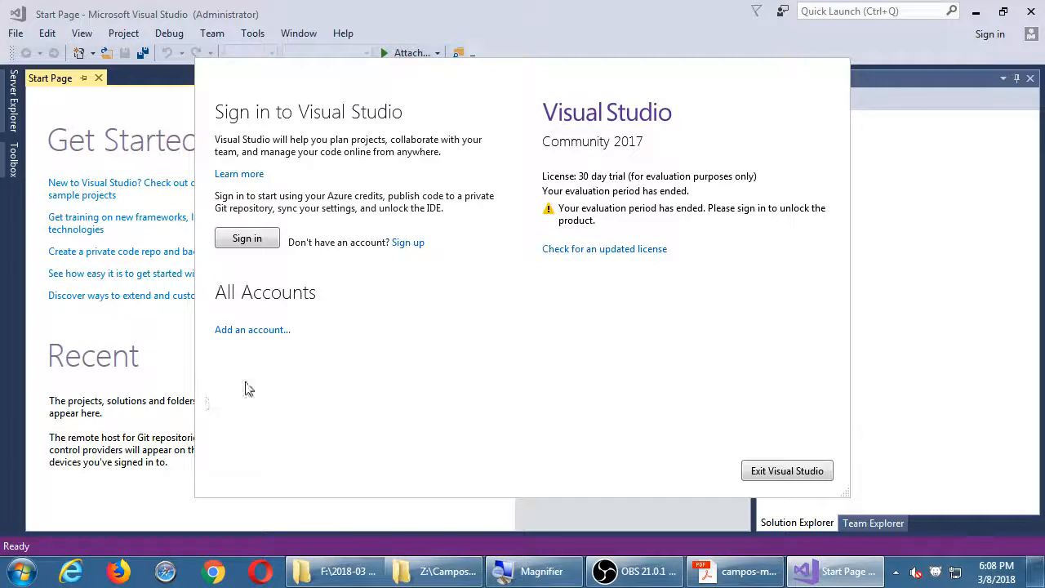
pyautogui.moveTo(268, 246)
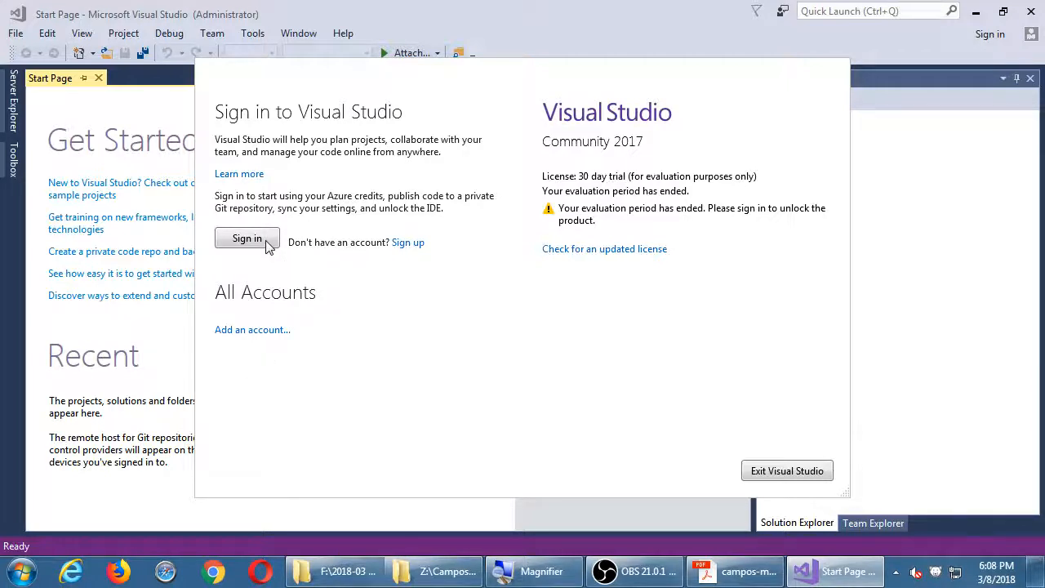
pyautogui.moveTo(470, 227)
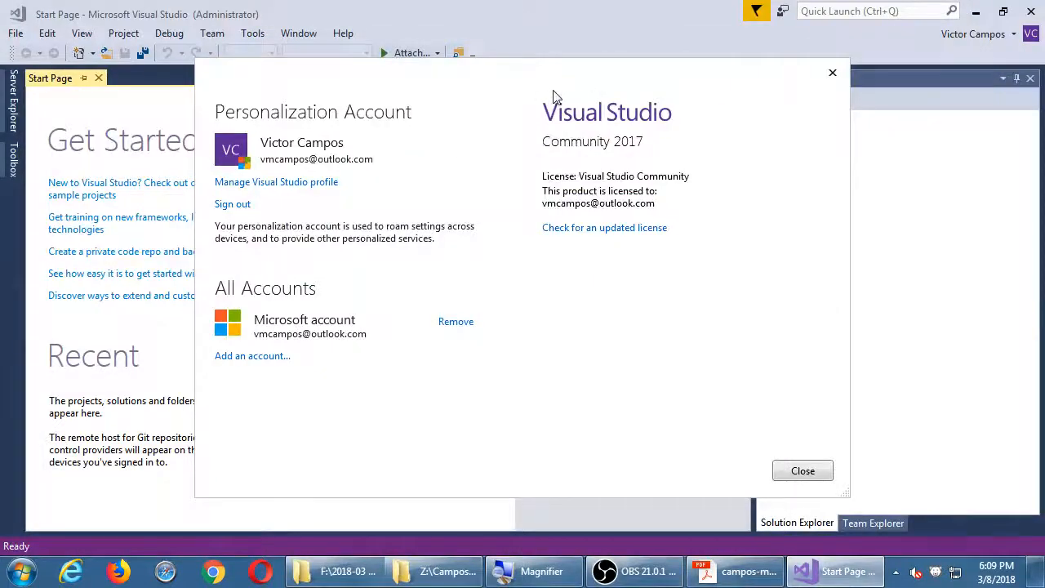
pyautogui.moveTo(823, 477)
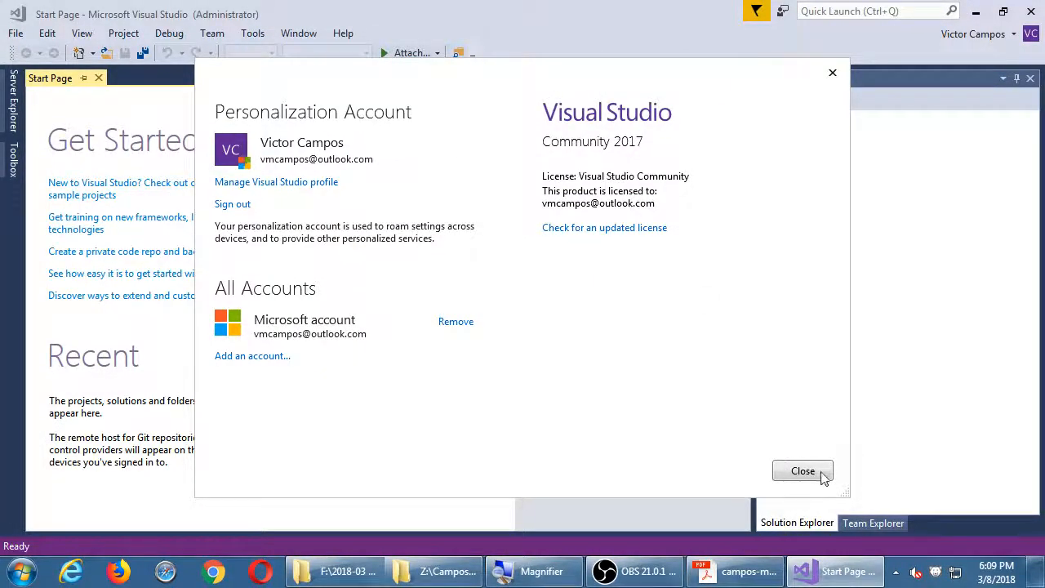
# - Close the Microsoft account details after signing in, returning to the Start Page
pyautogui.click(803, 470)
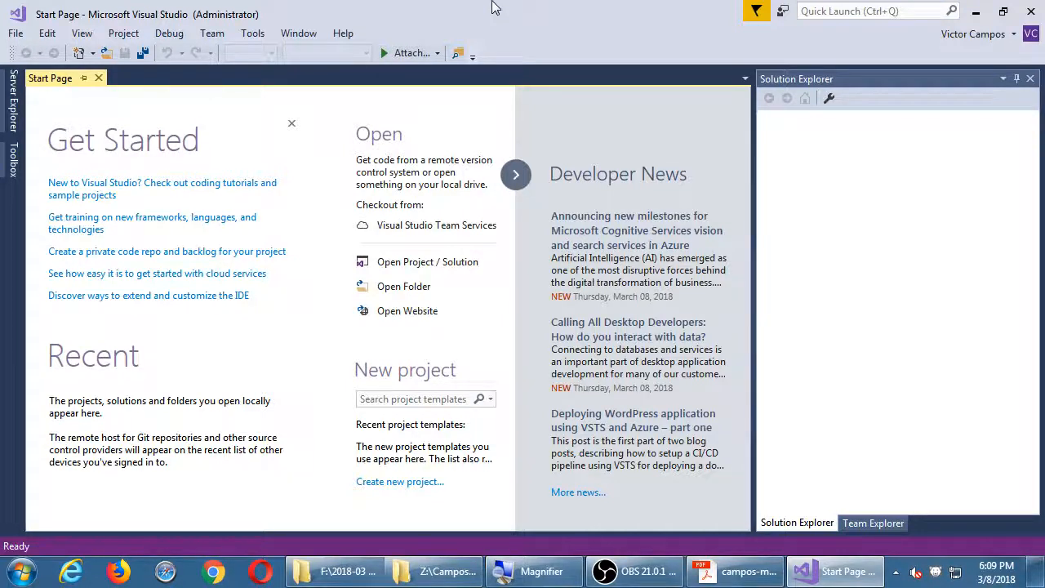
# - Check the handout briefly, then start a new Blank App (Apache Cordova) project from Recent templates
pyautogui.click(733, 571)
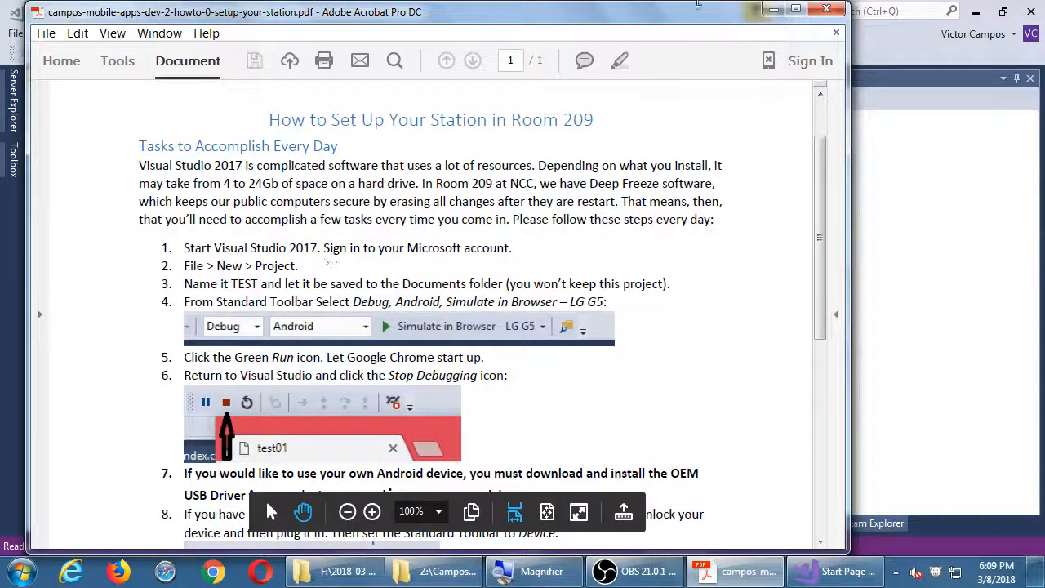
pyautogui.click(849, 571)
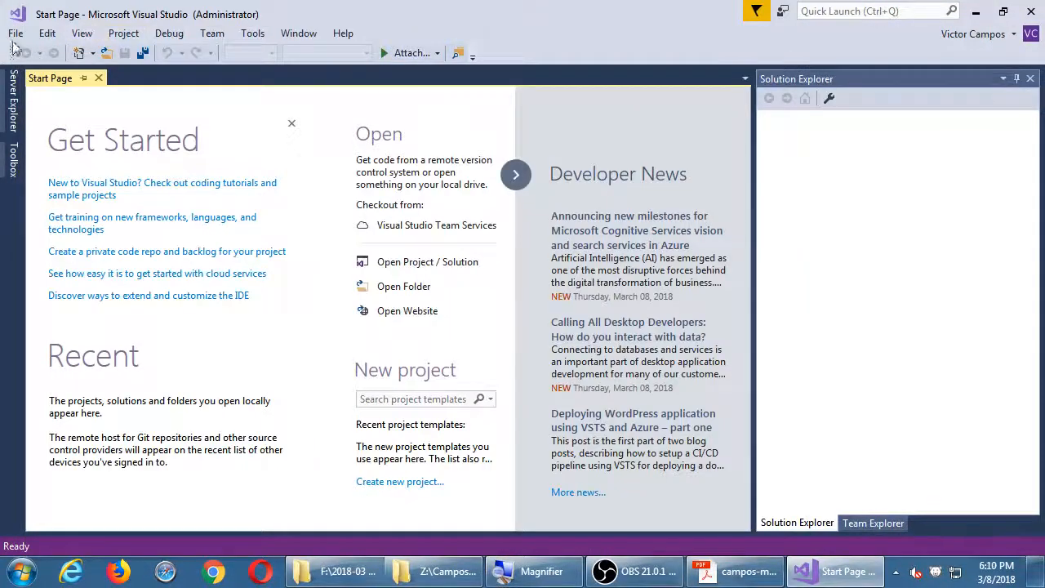
pyautogui.click(13, 32)
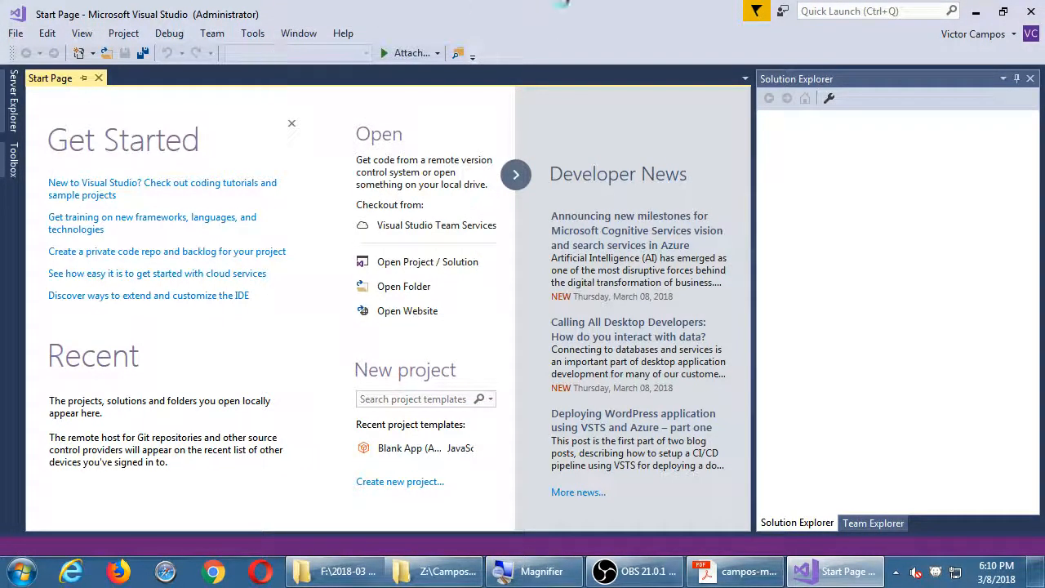
pyautogui.click(398, 480)
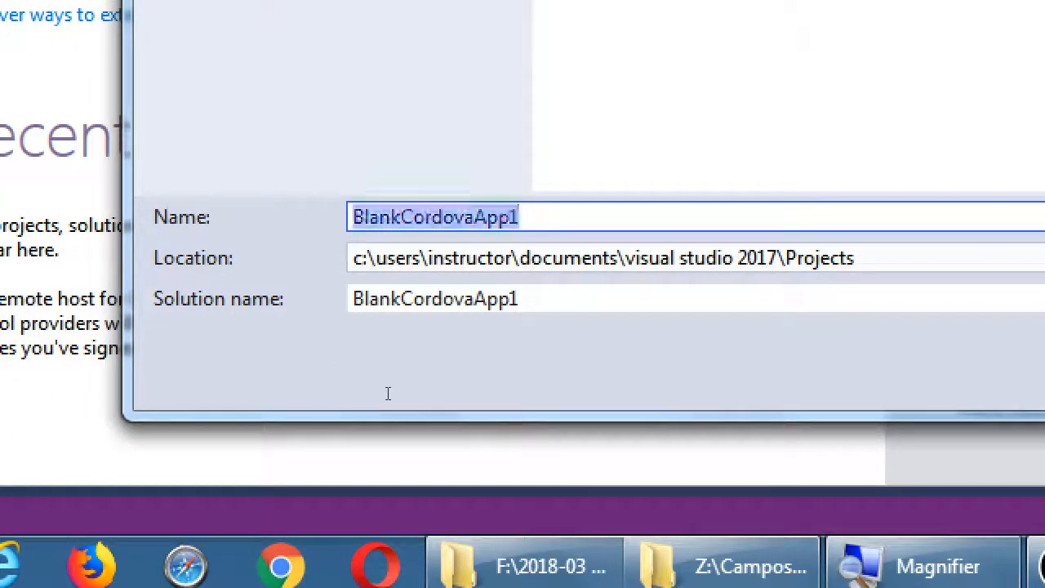
# - Name the new Cordova project Test01 in the New Project dialog
pyautogui.write('Test01')
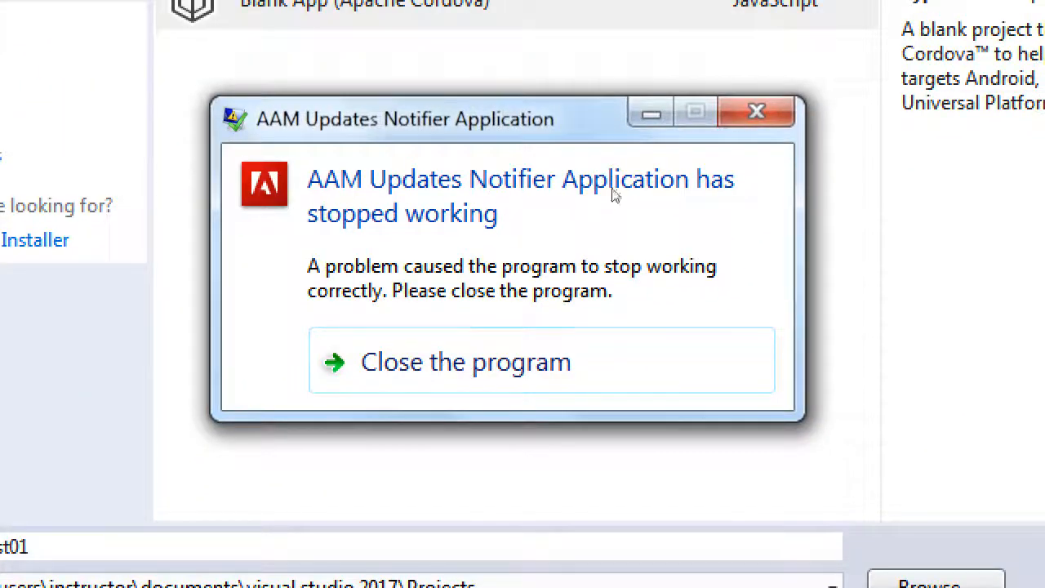
# - Dismiss the AAM Updates Notifier crash message to return to the Test01 project details
pyautogui.click(466, 363)
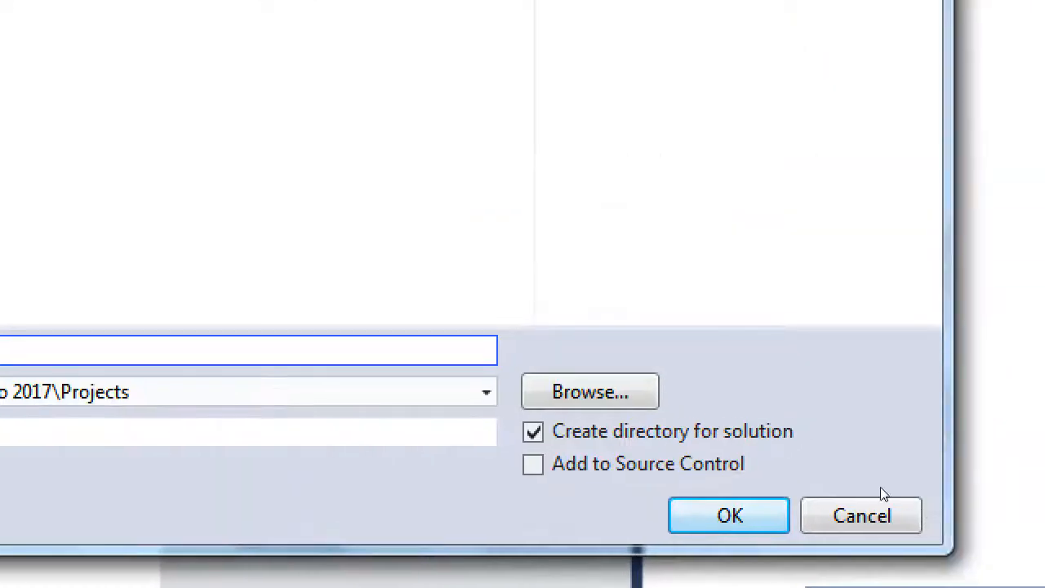
pyautogui.moveTo(824, 460)
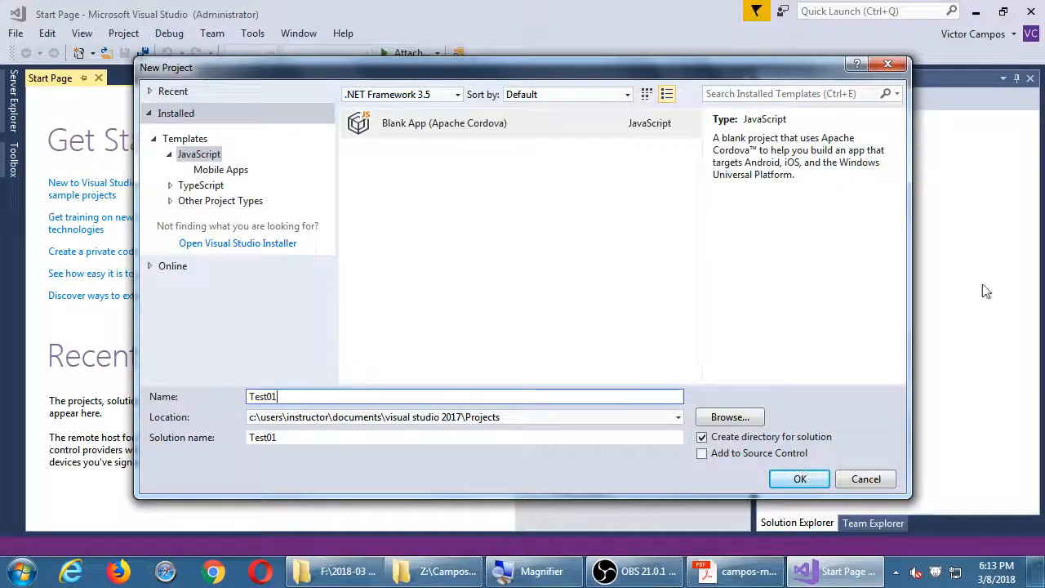
pyautogui.moveTo(800, 480)
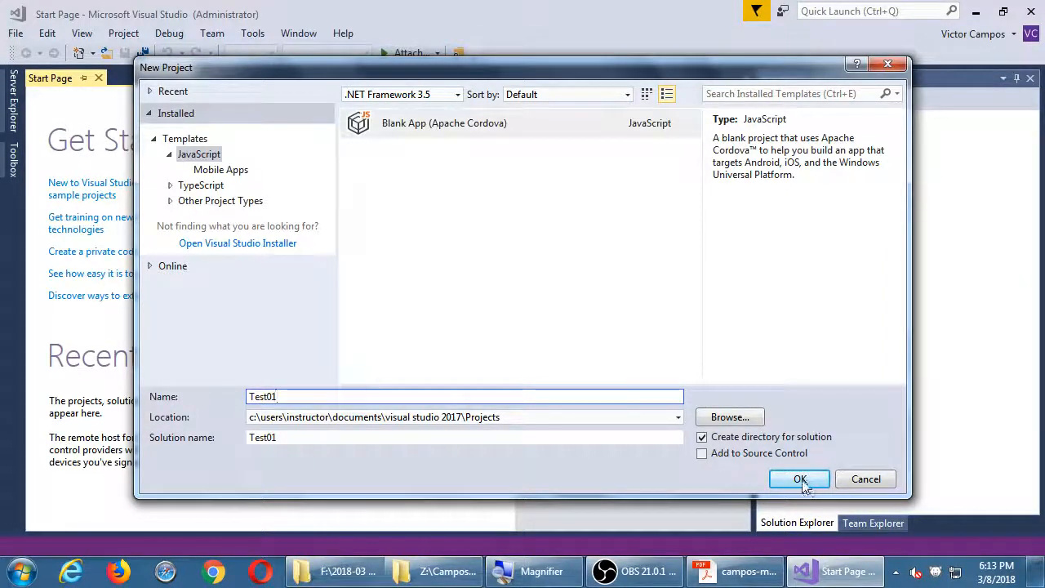
pyautogui.click(800, 479)
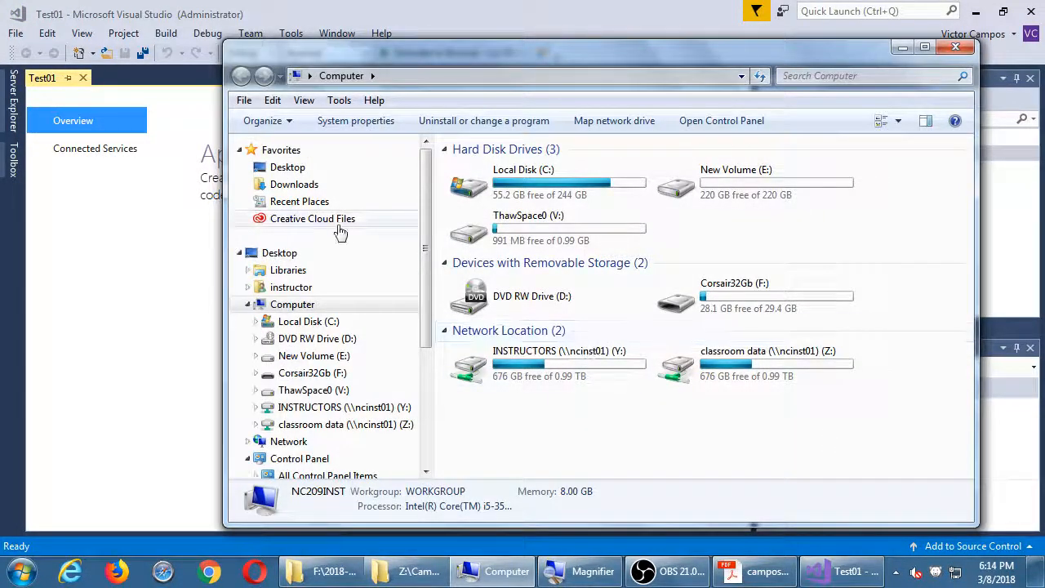
# - Browse into the instructor's My Documents and the Visual Studio 2017 projects folder
pyautogui.click(291, 288)
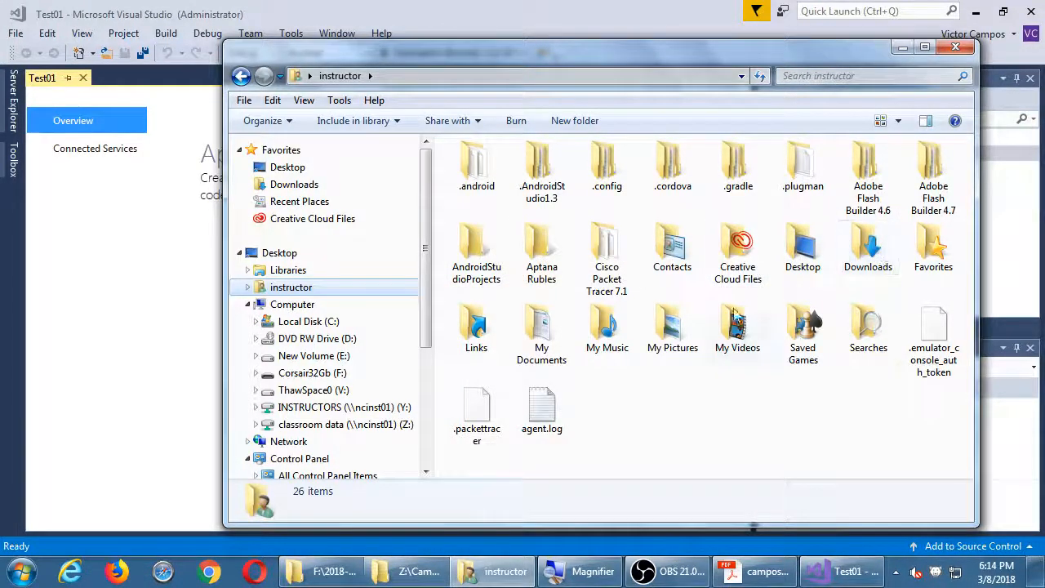
pyautogui.moveTo(760, 260)
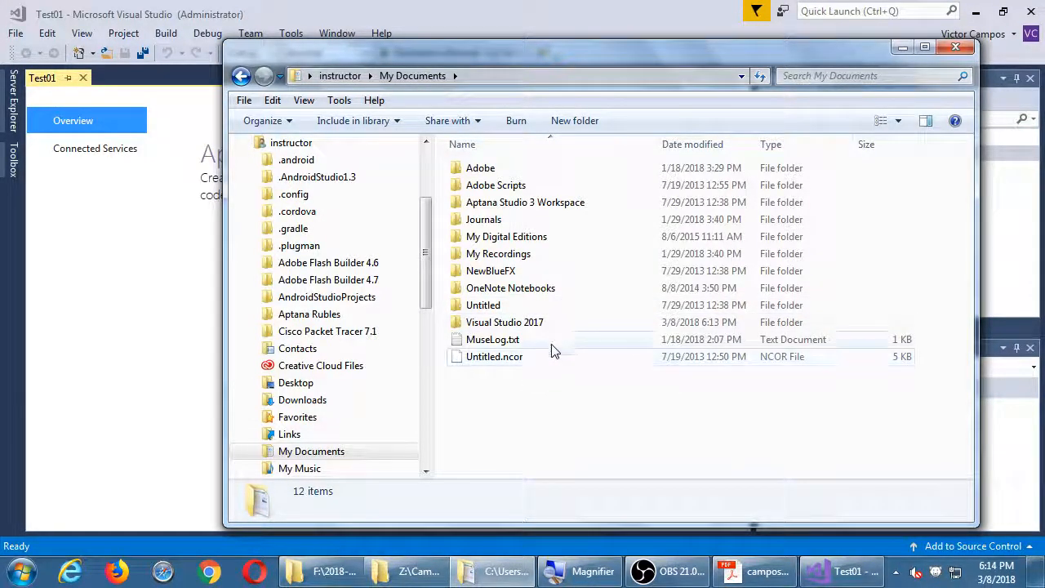
pyautogui.doubleClick(506, 322)
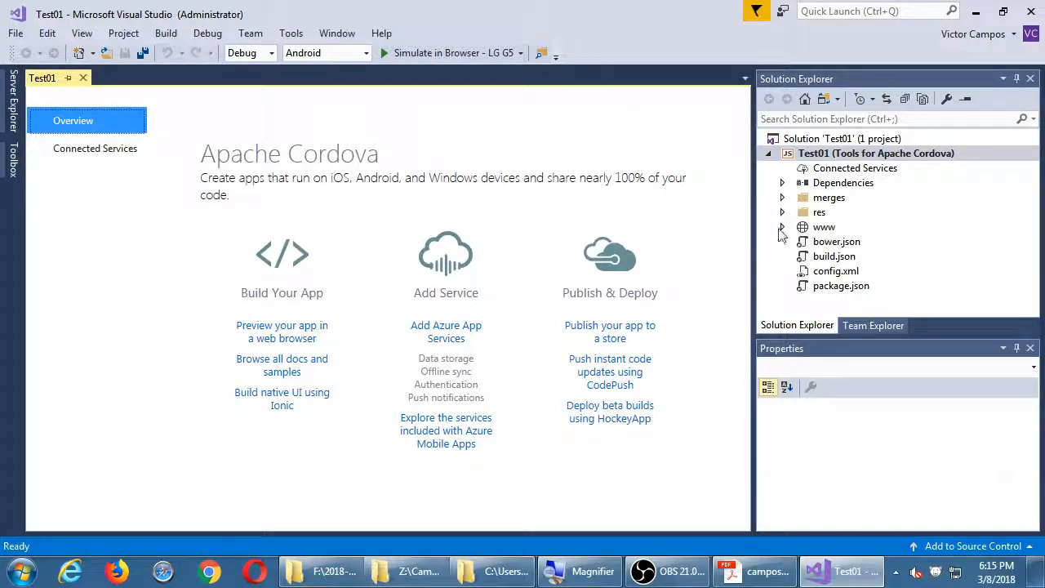
# - Run Test01 as an Android Debug build with Simulate in Browser - LG G5
pyautogui.click(766, 571)
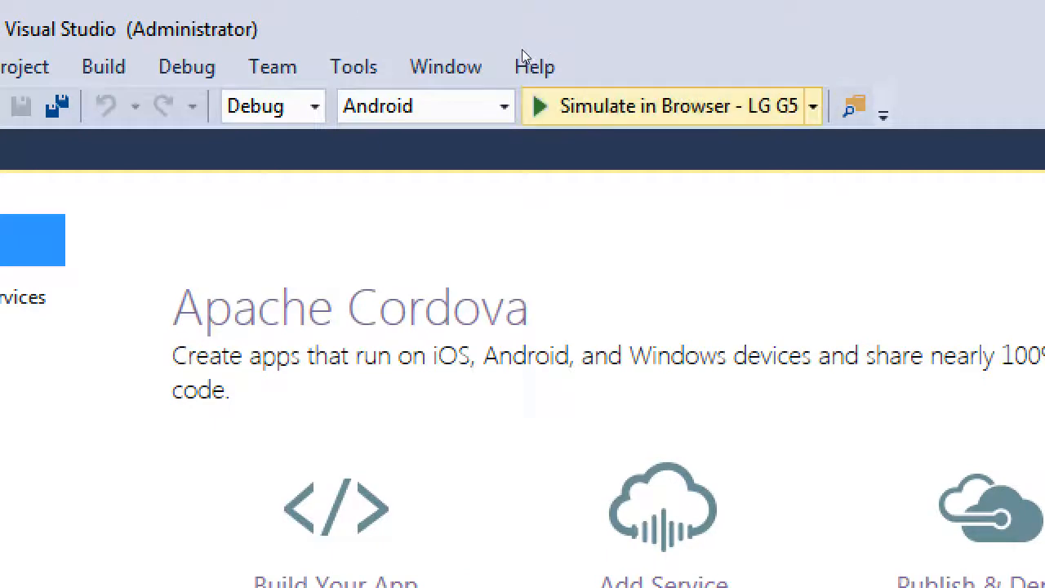
pyautogui.click(813, 106)
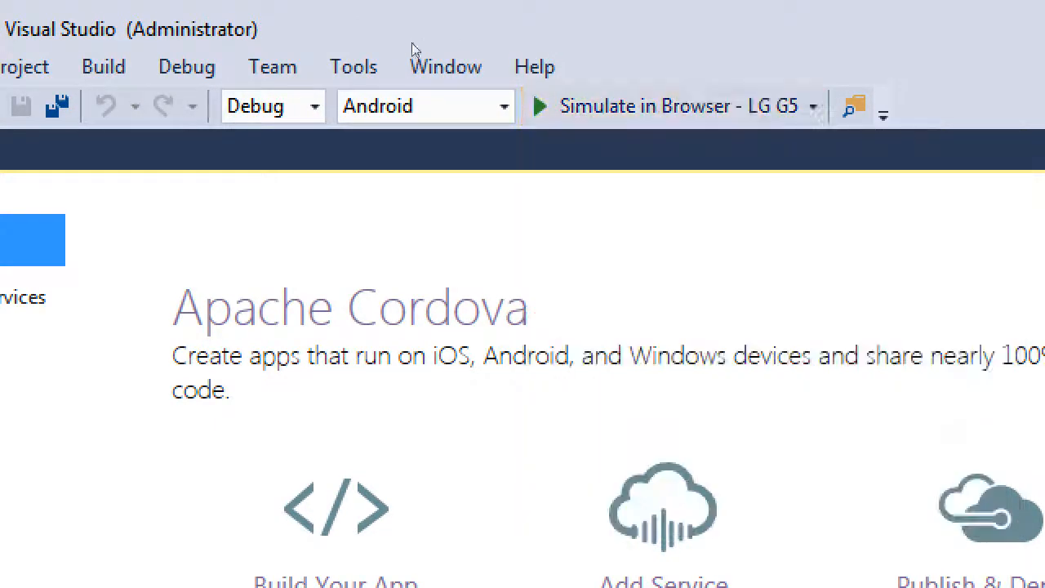
pyautogui.moveTo(669, 106)
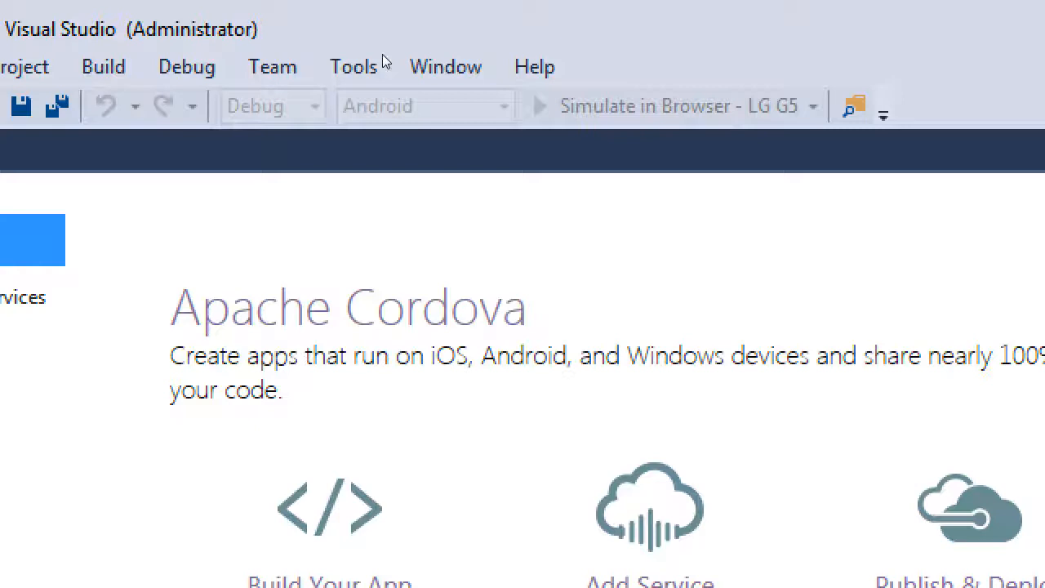
pyautogui.moveTo(395, 55)
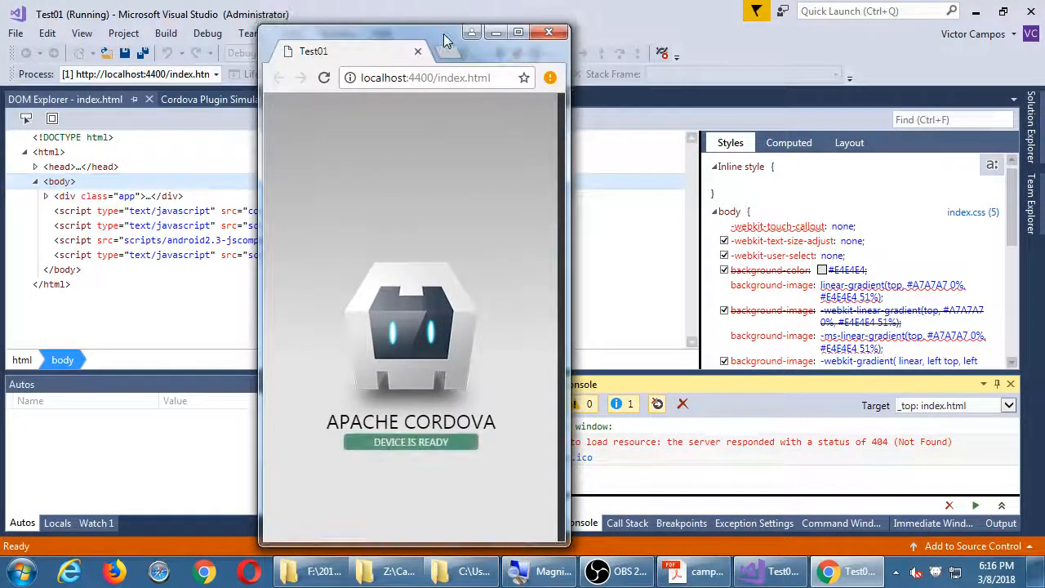
# - Move the Chrome simulator window showing 'Device is ready' to the left side of the screen
pyautogui.moveTo(408, 32); pyautogui.dragTo(431, 30)
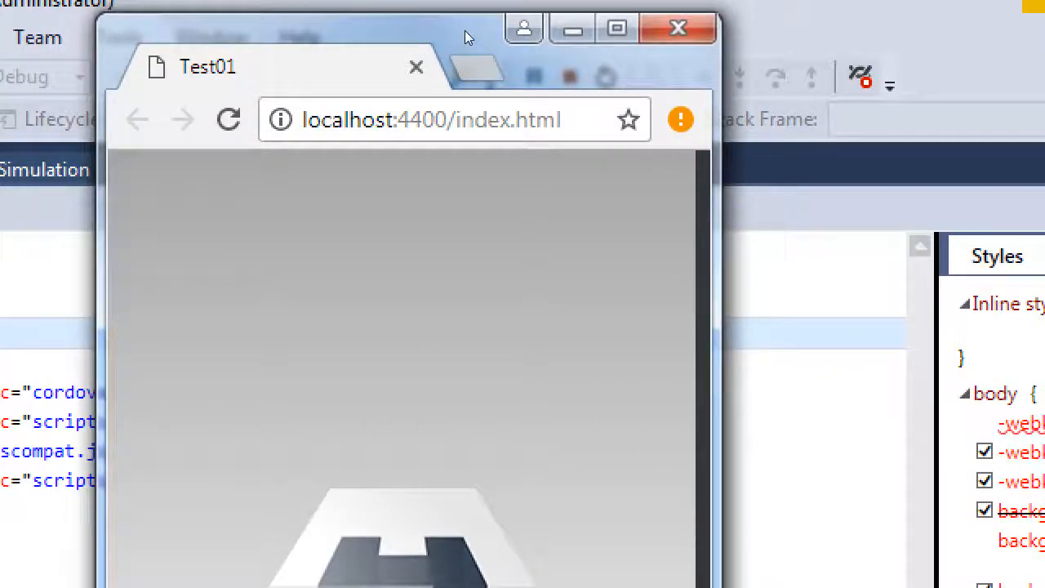
pyautogui.moveTo(434, 92)
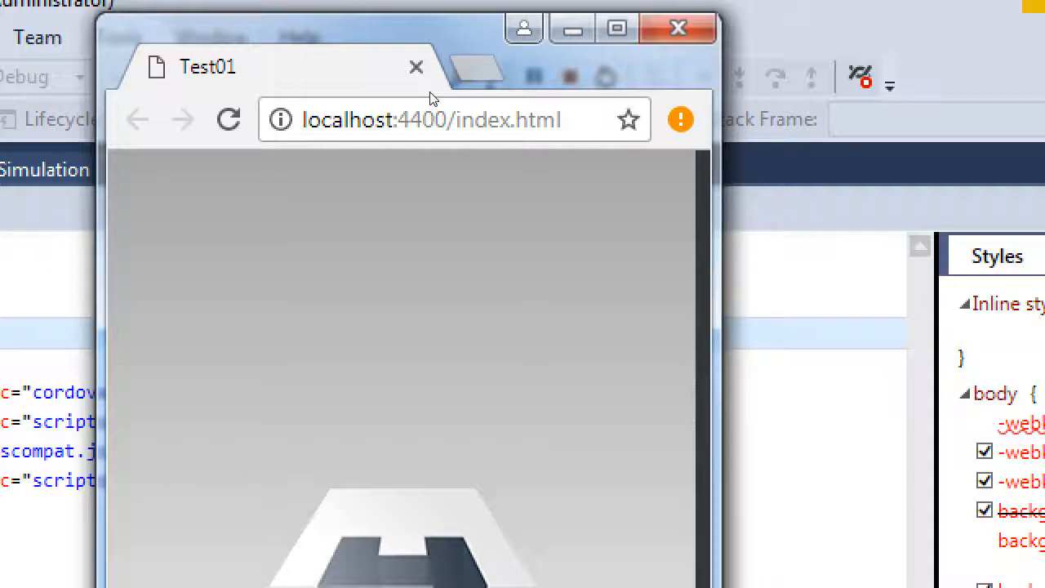
pyautogui.moveTo(465, 105)
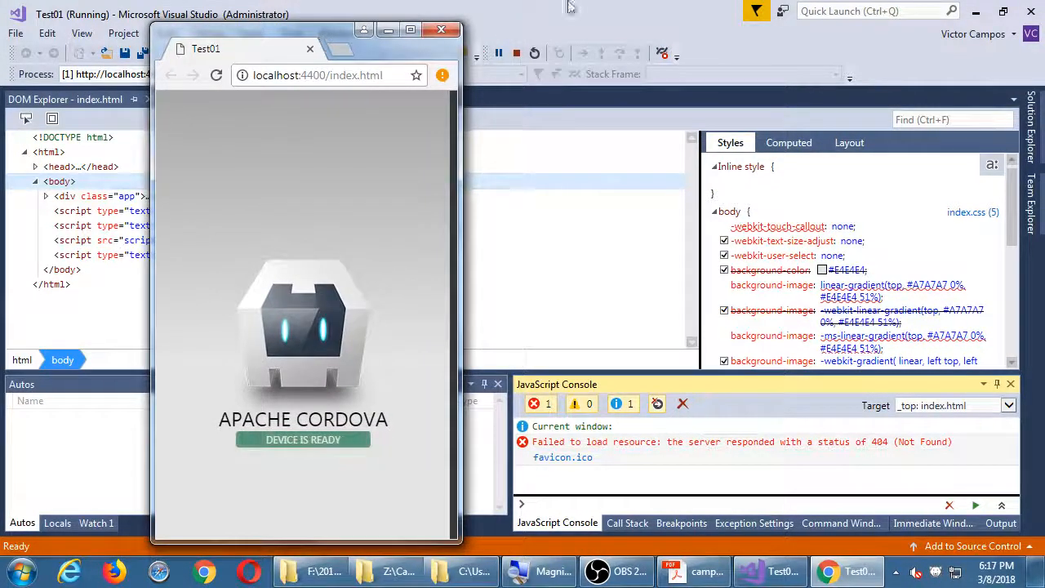
pyautogui.moveTo(594, 7)
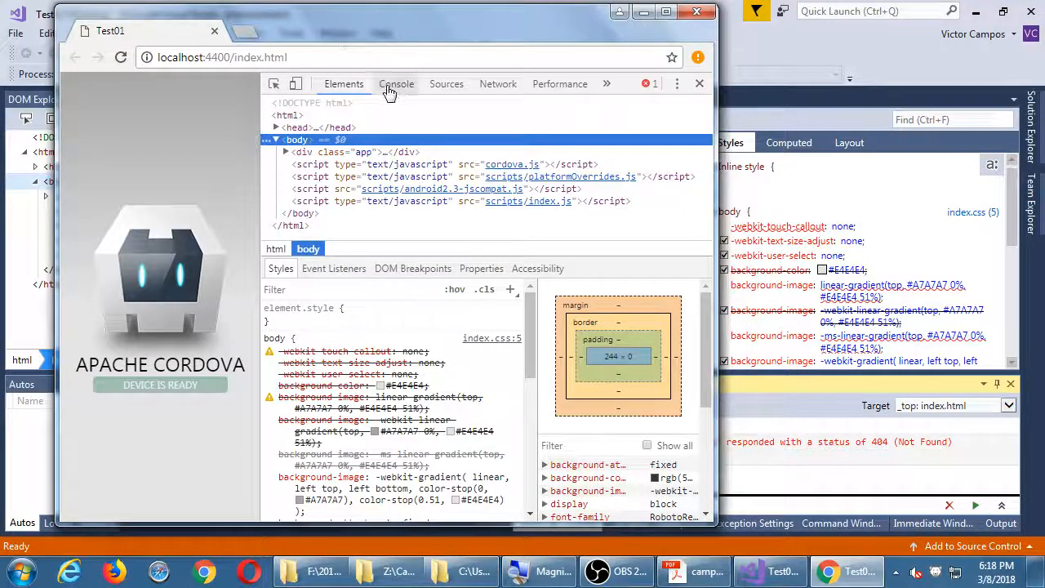
# - Show the Test01 app's console messages in Chrome DevTools, revealing the favicon 404 and deviceready warnings
pyautogui.click(395, 83)
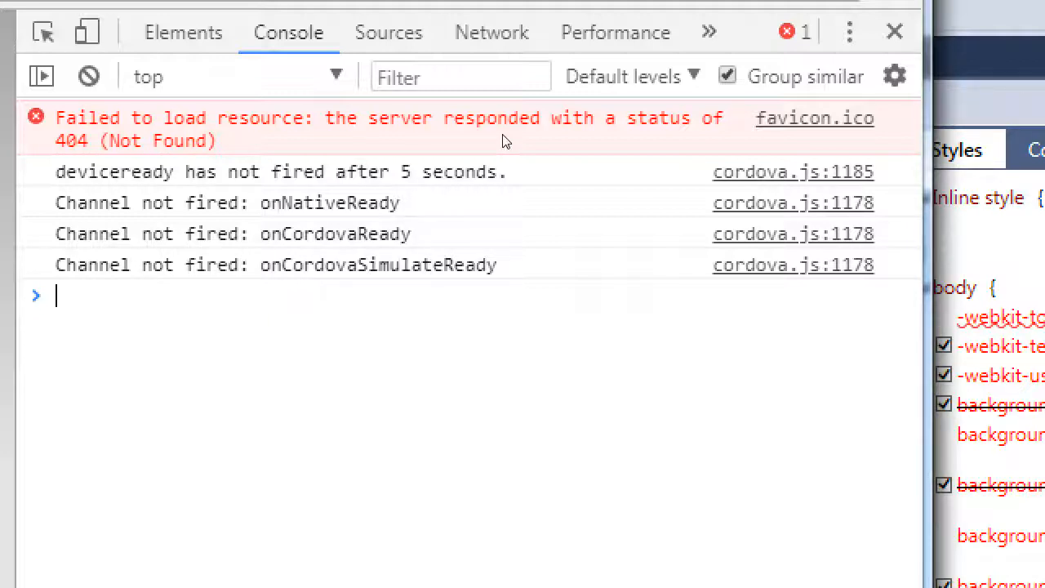
pyautogui.moveTo(331, 202)
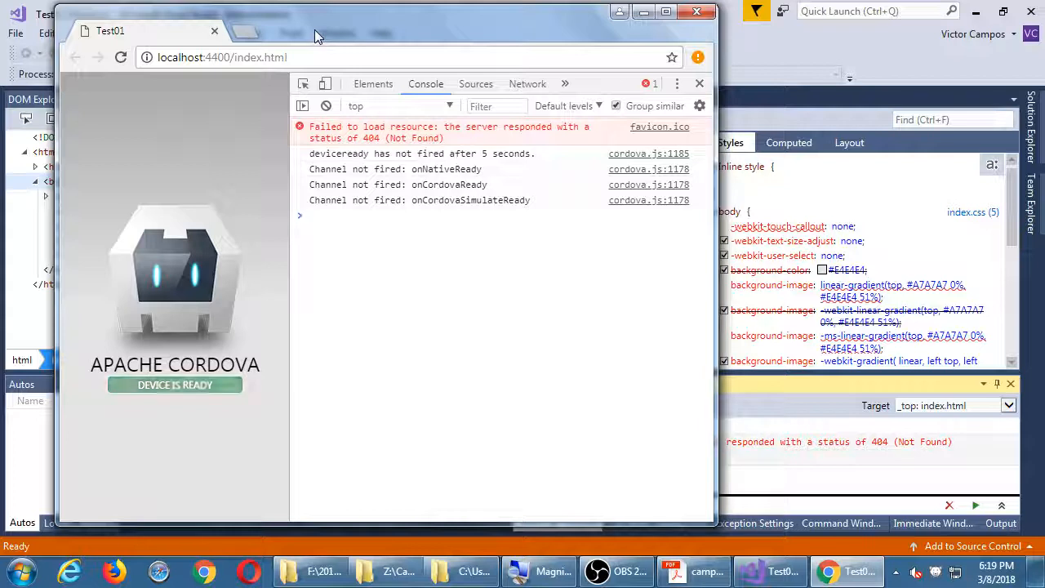
# - Enter test text 'bvcvcx' in the DevTools console, then clear all console messages
pyautogui.write('bvcvcx')
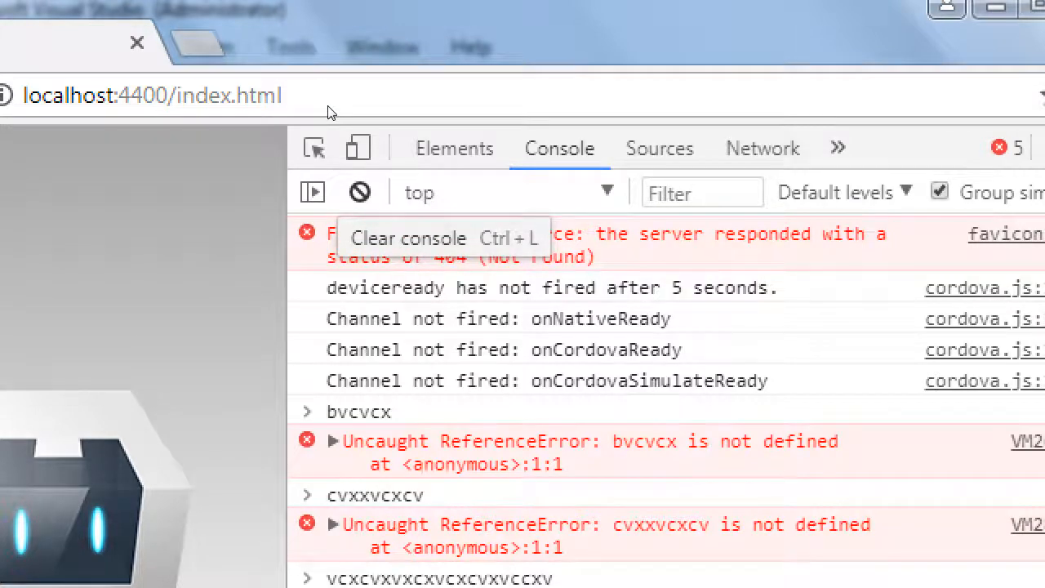
pyautogui.click(359, 193)
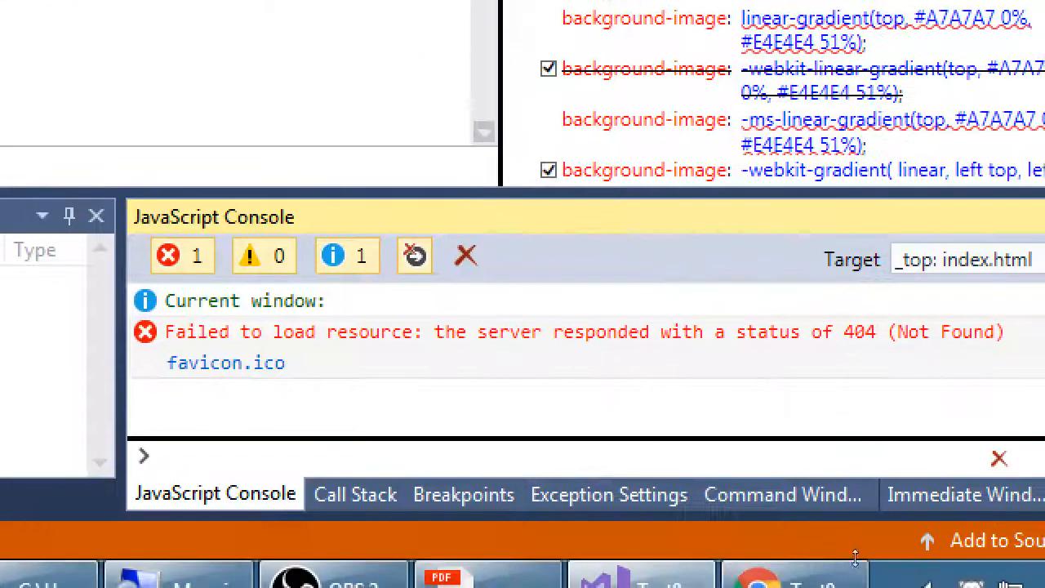
pyautogui.moveTo(465, 254)
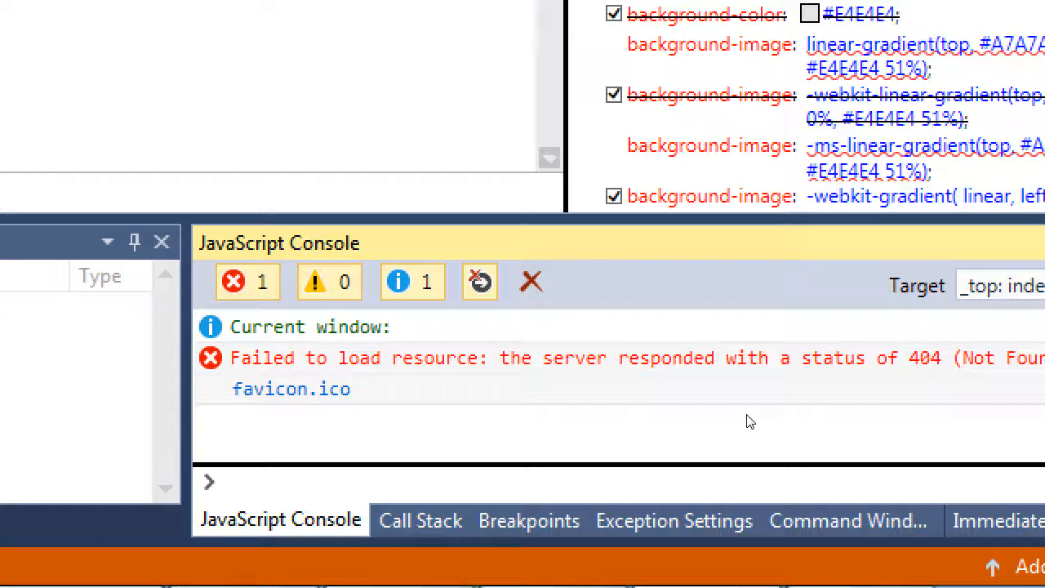
pyautogui.moveTo(531, 281)
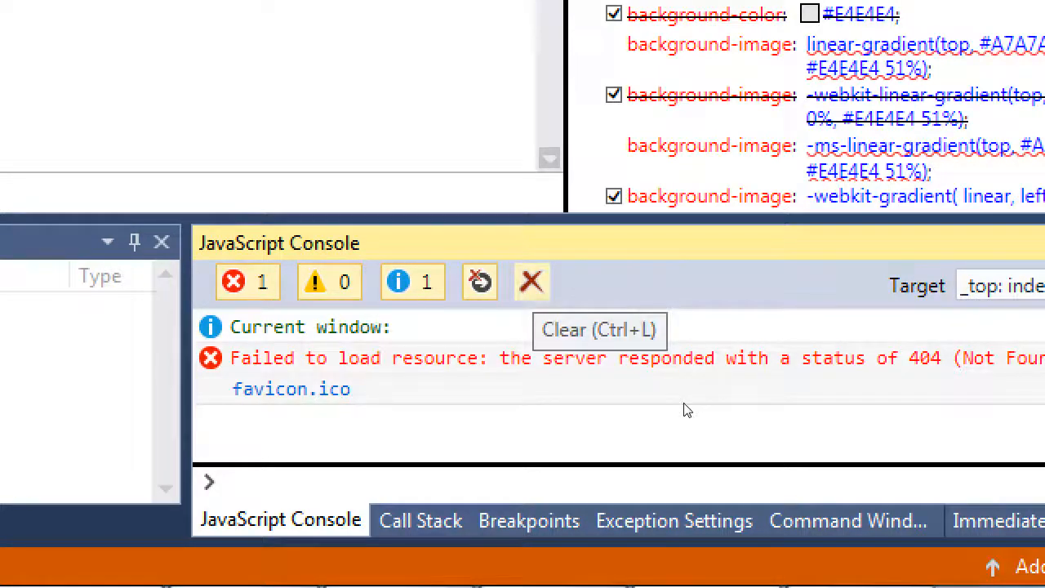
# - Clear the favicon 404 error from Visual Studio's JavaScript Console
pyautogui.click(530, 281)
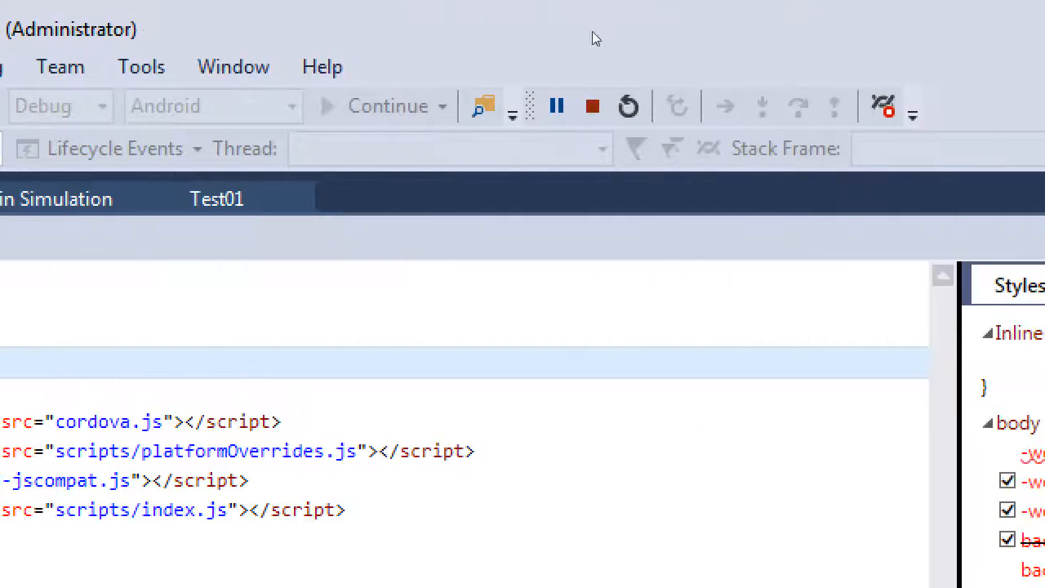
pyautogui.moveTo(591, 106)
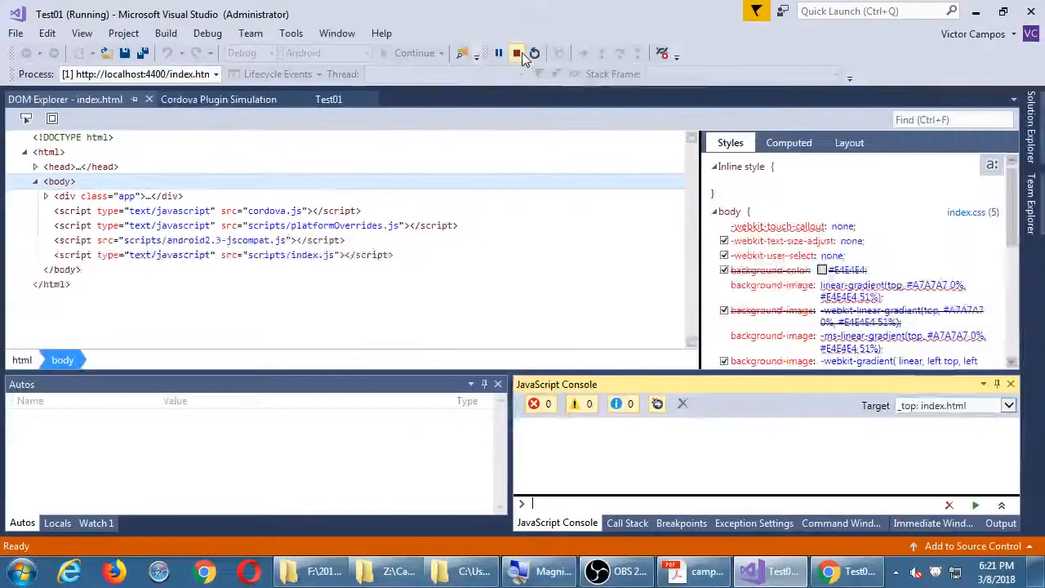
pyautogui.moveTo(516, 53)
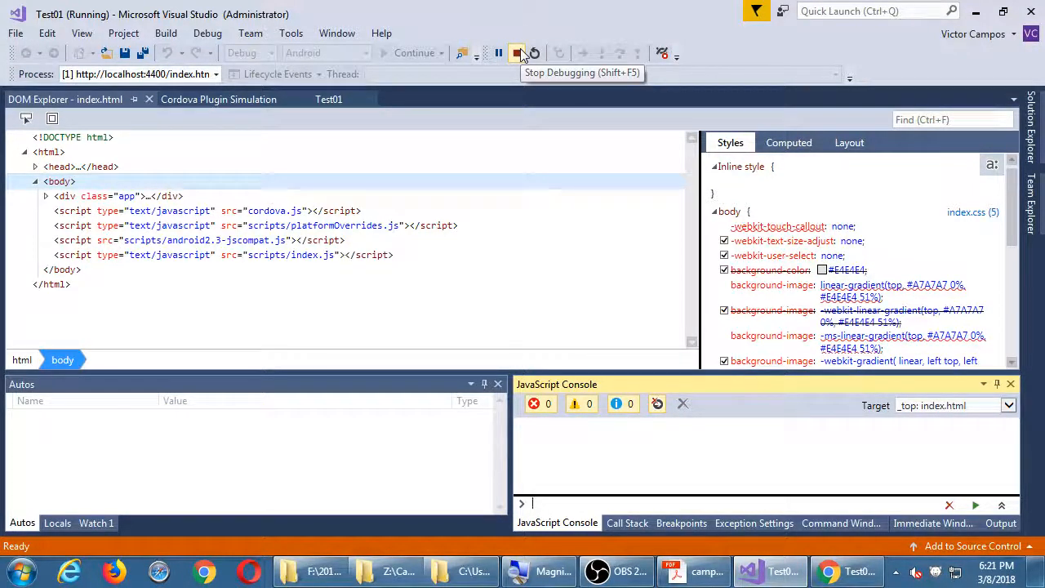
# - Stop debugging the running Test01 app, ending the WebKit page session
pyautogui.click(516, 52)
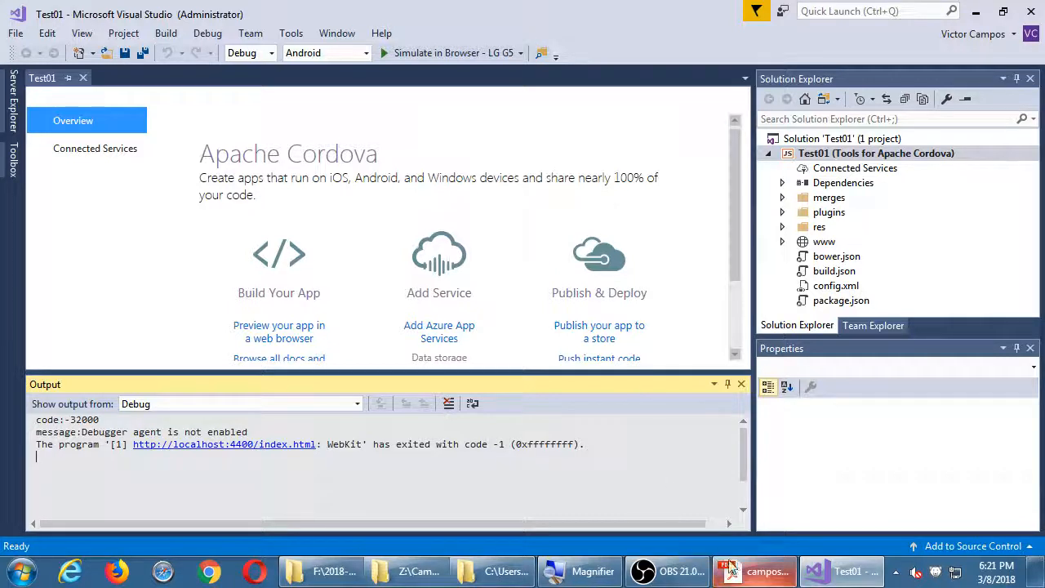
# - Read down through the Android deployment handout's numbered steps in Acrobat, briefly returning to Test01
pyautogui.click(755, 571)
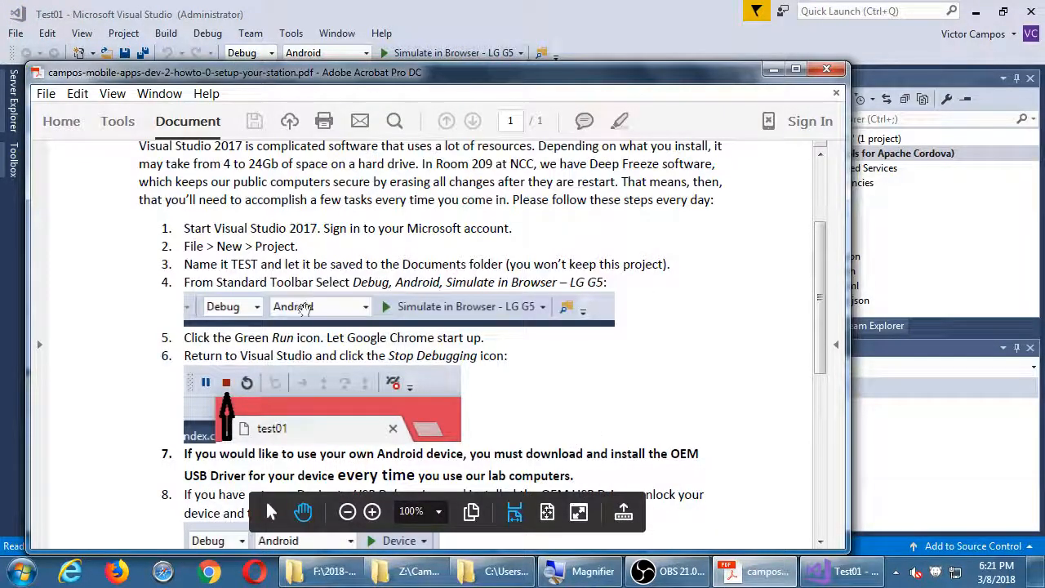
pyautogui.scroll(-3)
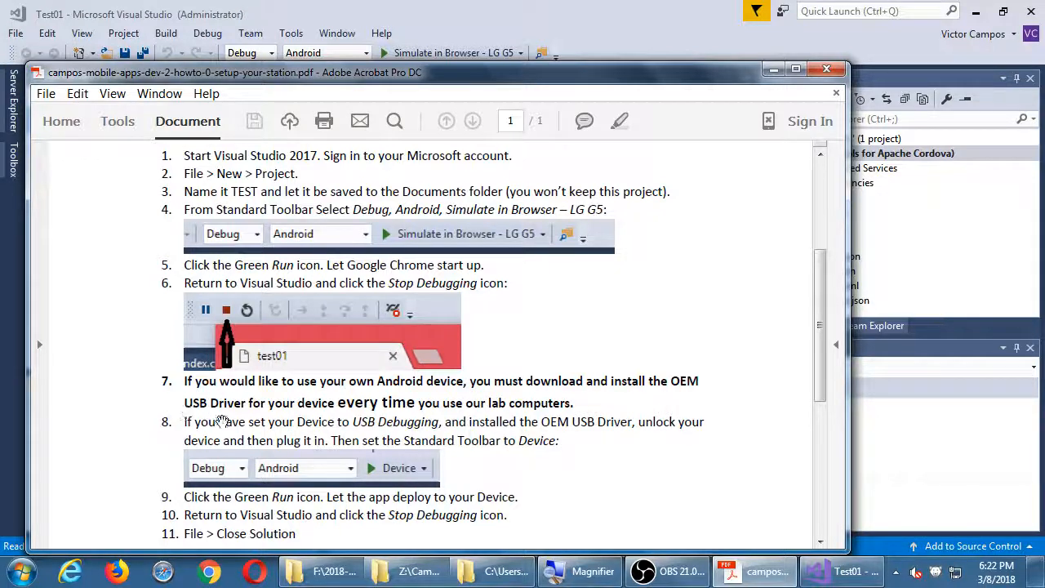
pyautogui.scroll(-3)
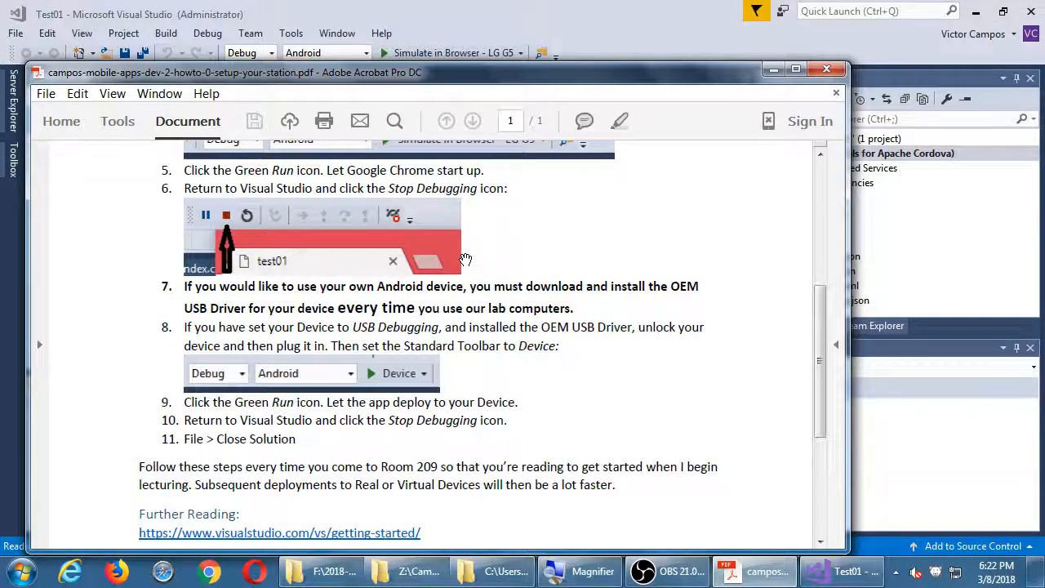
pyautogui.moveTo(489, 237)
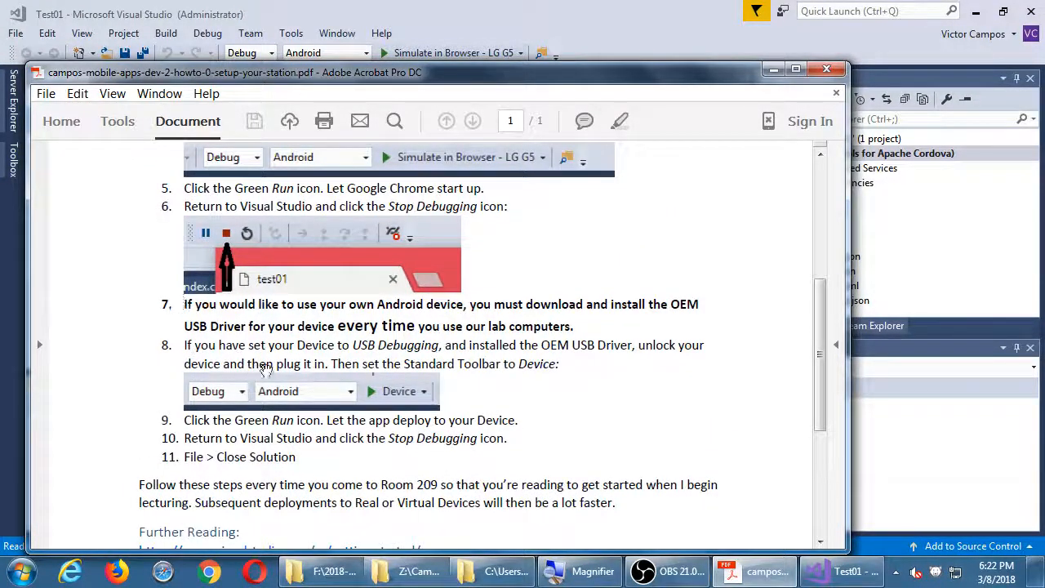
pyautogui.scroll(-3)
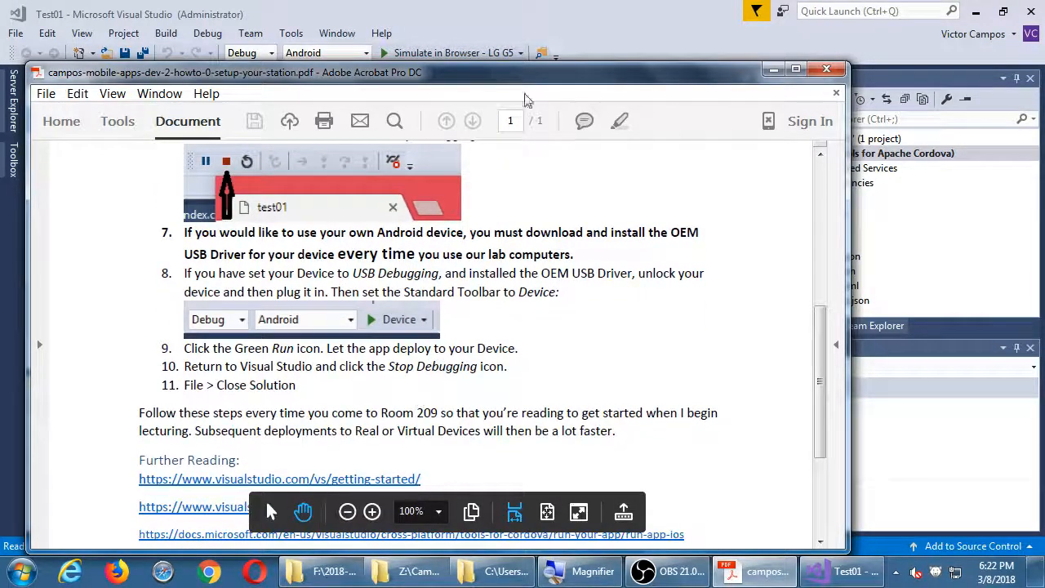
pyautogui.click(826, 68)
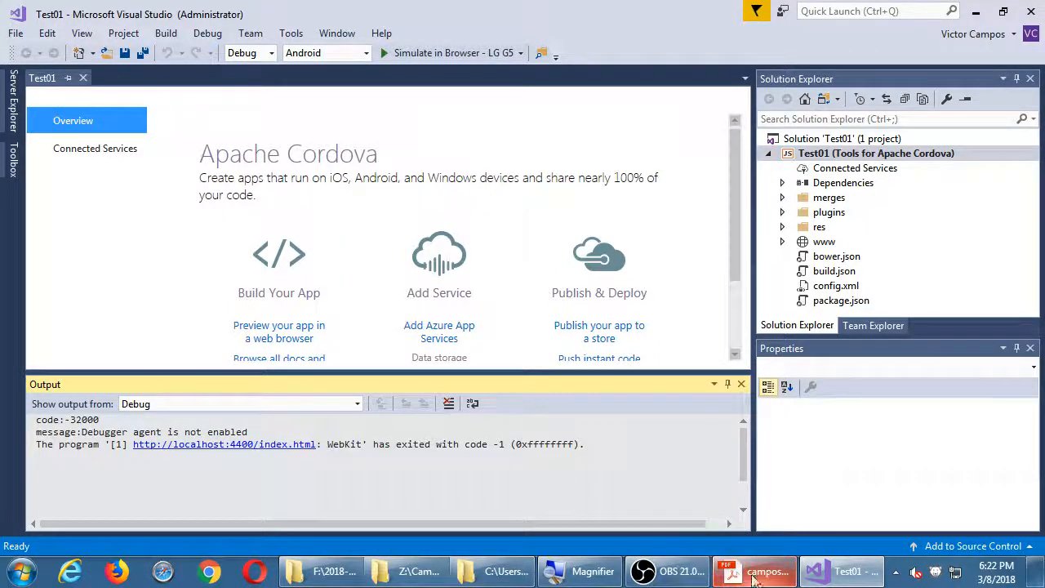
# - Return to the station setup handout and read on down to its Further Reading links
pyautogui.click(754, 571)
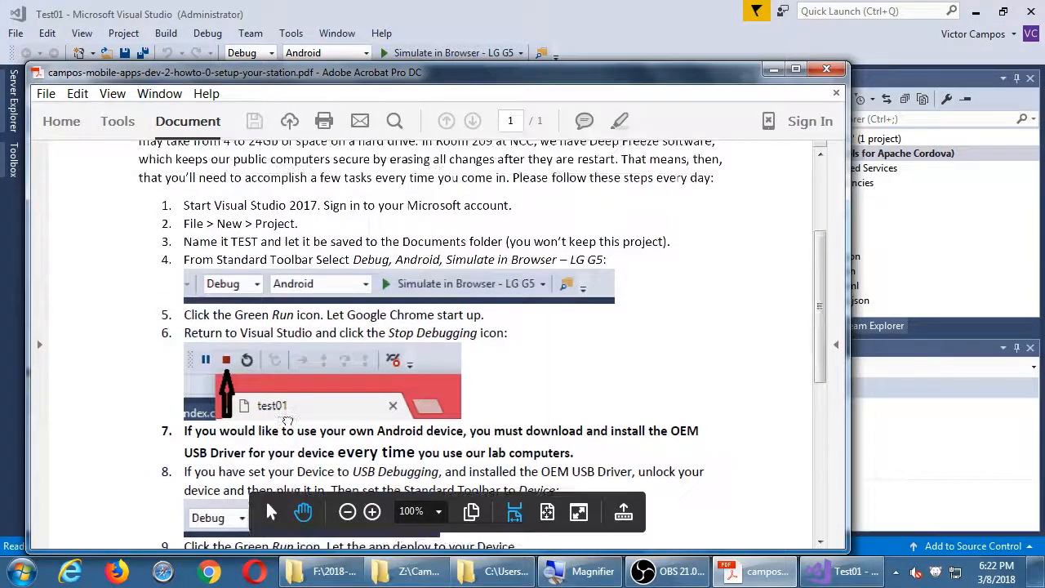
pyautogui.scroll(-3)
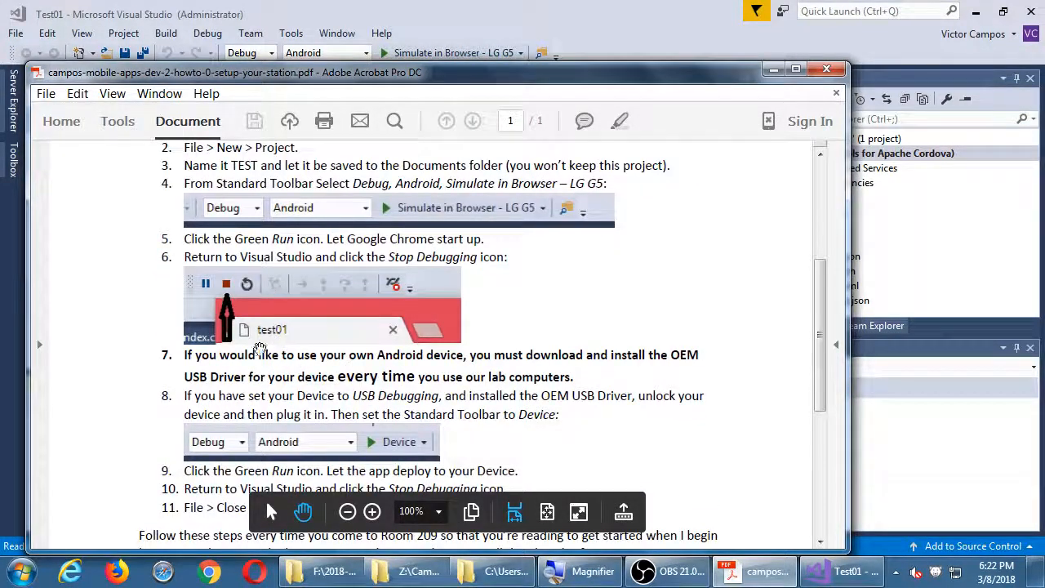
pyautogui.scroll(-3)
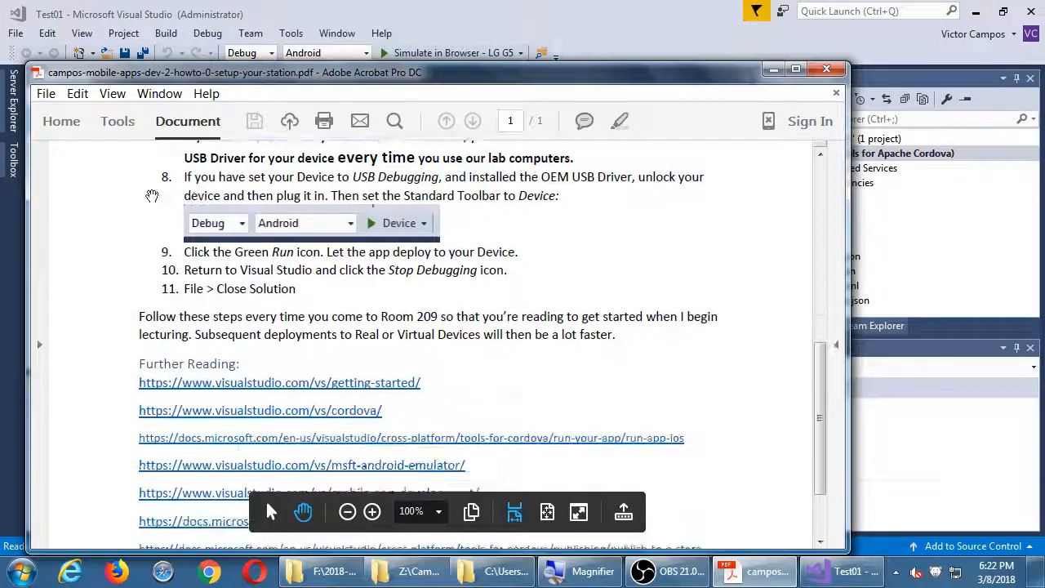
pyautogui.scroll(-3)
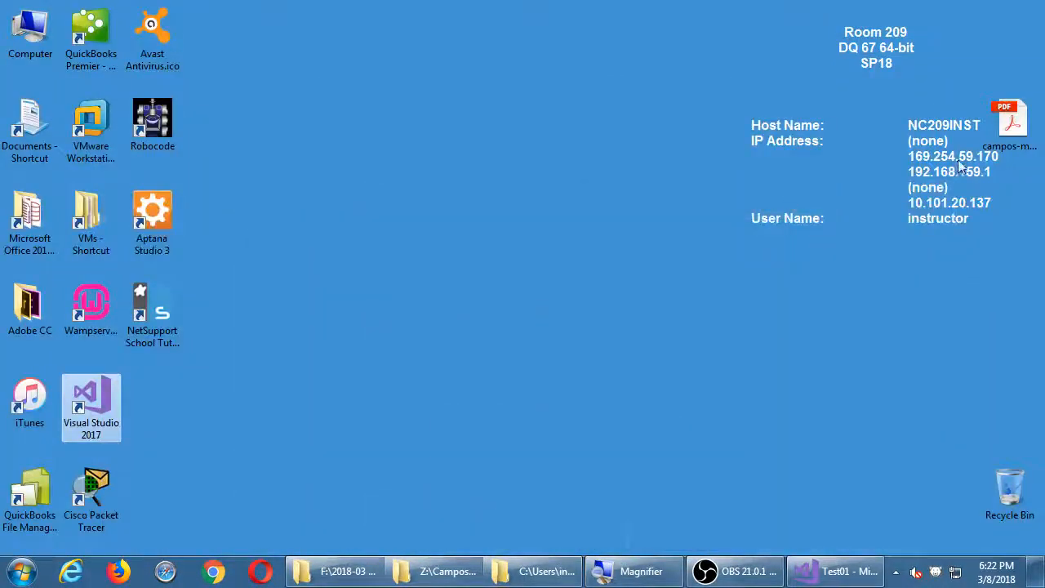
# - Open campos-mobile-apps-dev-2-howto-1-visual-studio.pdf from the Campos MAD II folder, then switch back to Test01
pyautogui.click(545, 571)
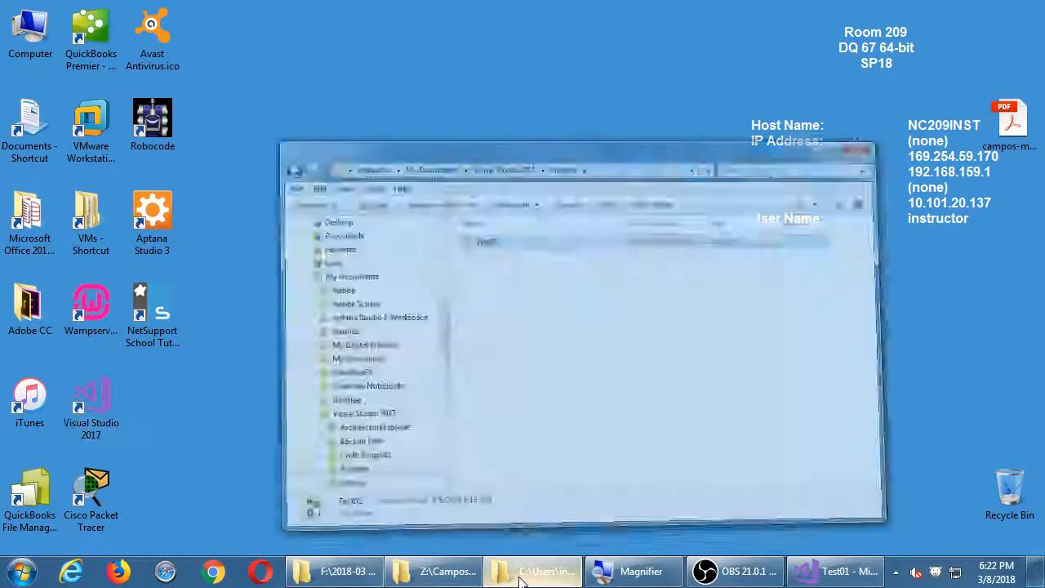
pyautogui.click(542, 571)
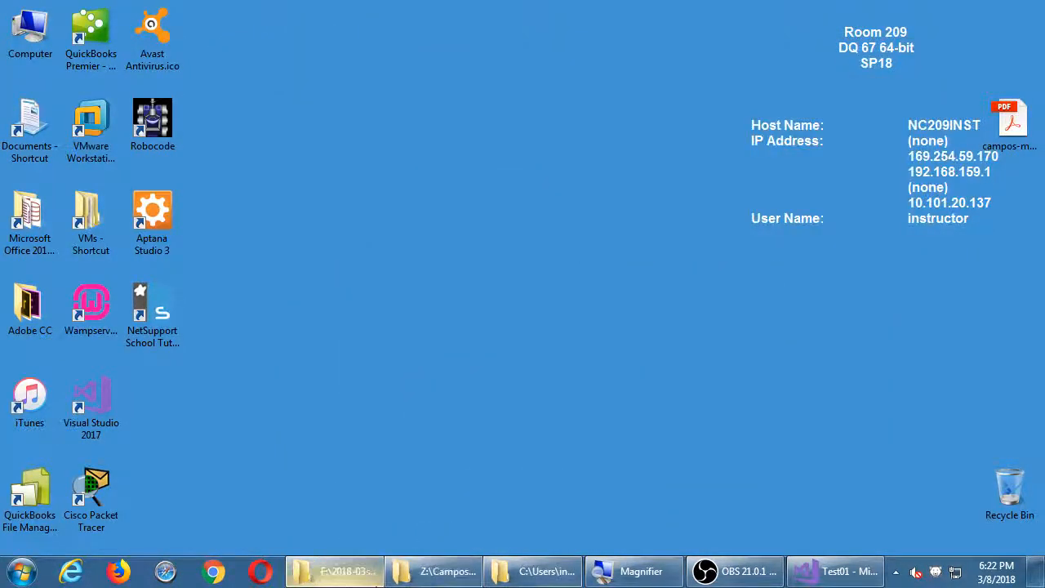
pyautogui.click(435, 571)
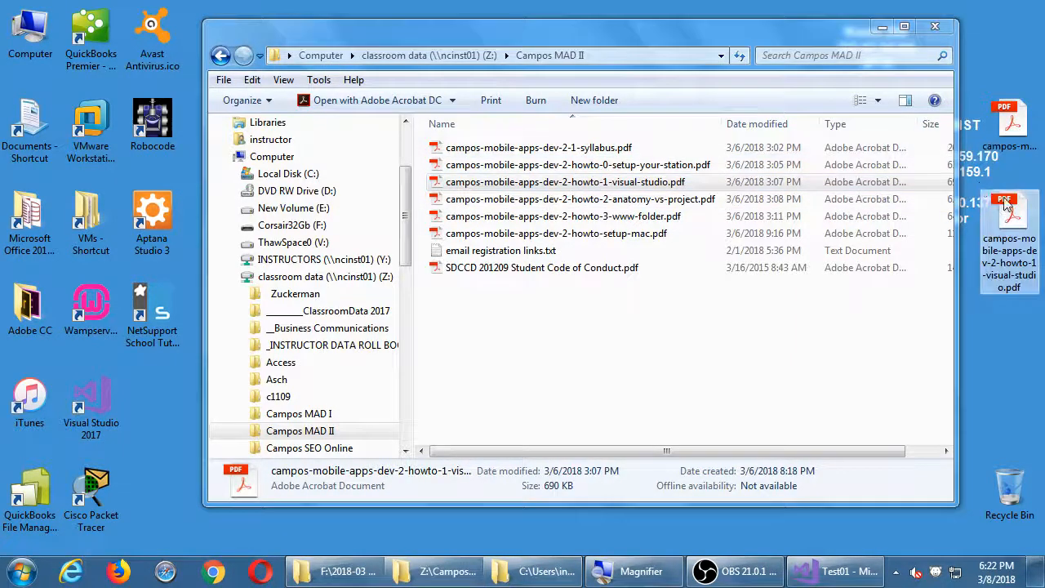
pyautogui.doubleClick(568, 182)
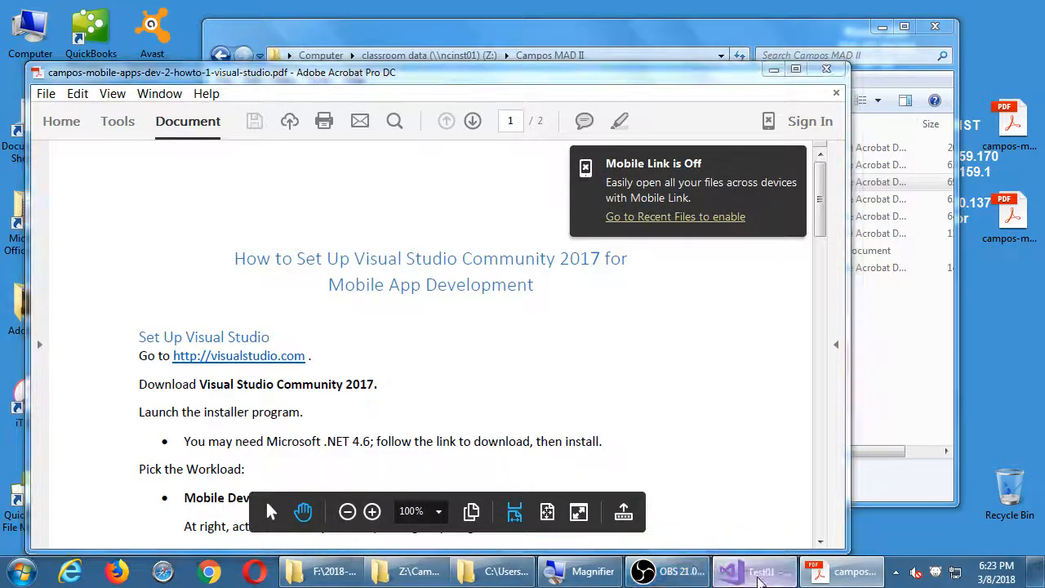
pyautogui.click(754, 571)
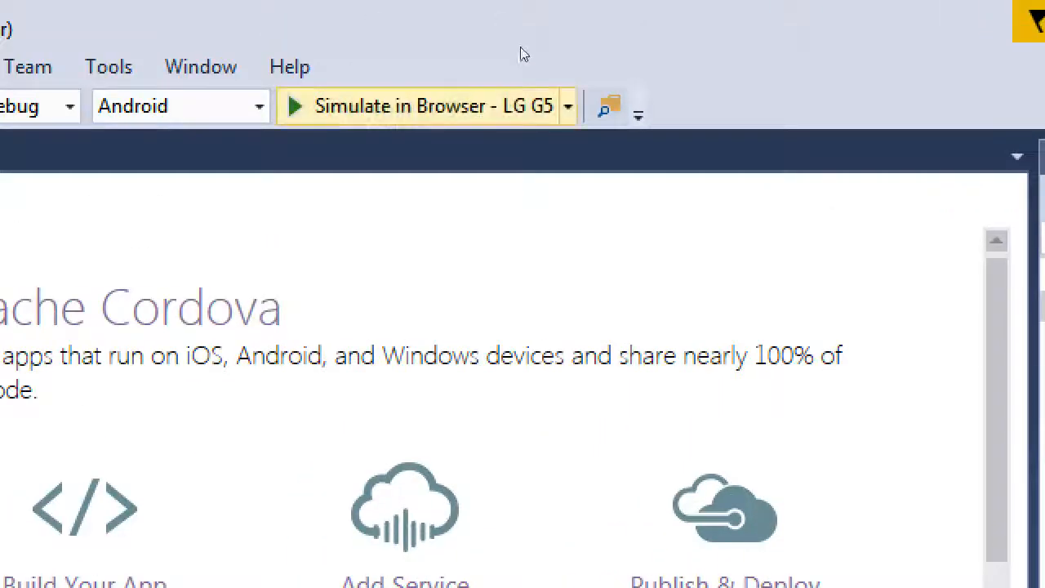
# - Leave the Test01 project's Simulate in Browser toolbar so the Visual Studio setup handout shows again
pyautogui.click(568, 106)
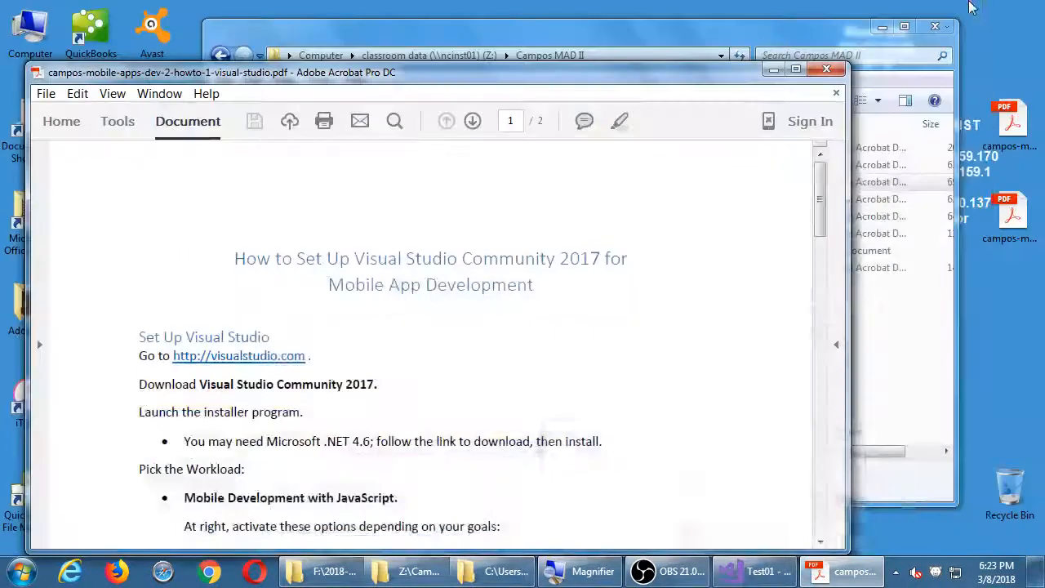
# - Maximize the Visual Studio setup handout and read down to its real Android device deployment steps
pyautogui.click(911, 68)
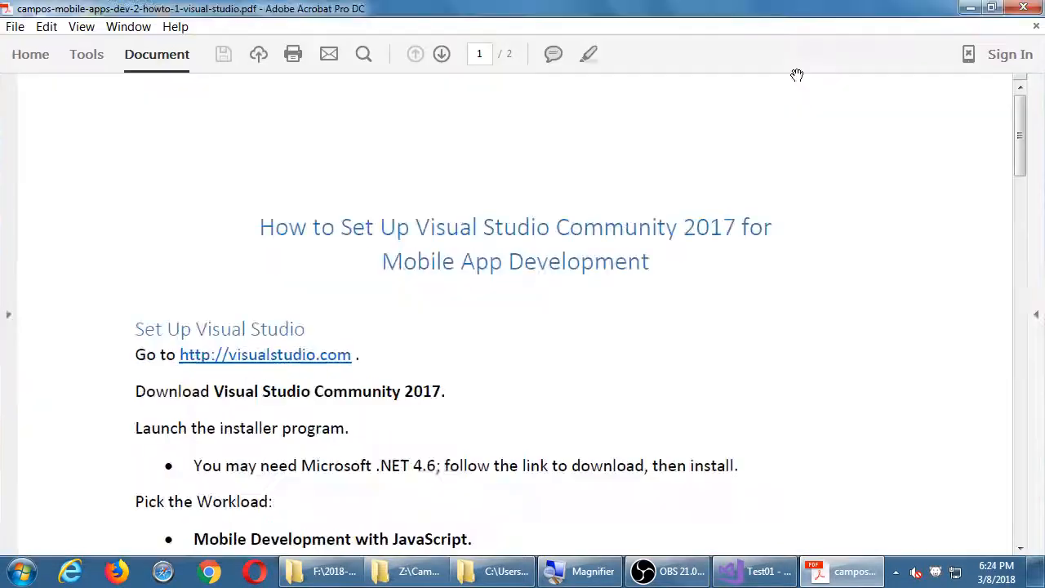
pyautogui.scroll(-3)
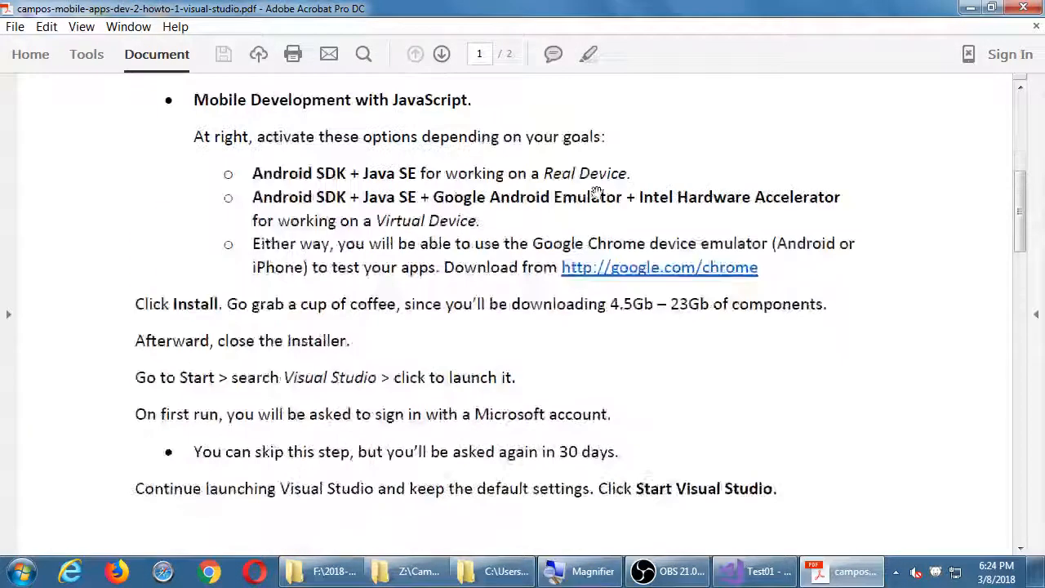
pyautogui.scroll(-3)
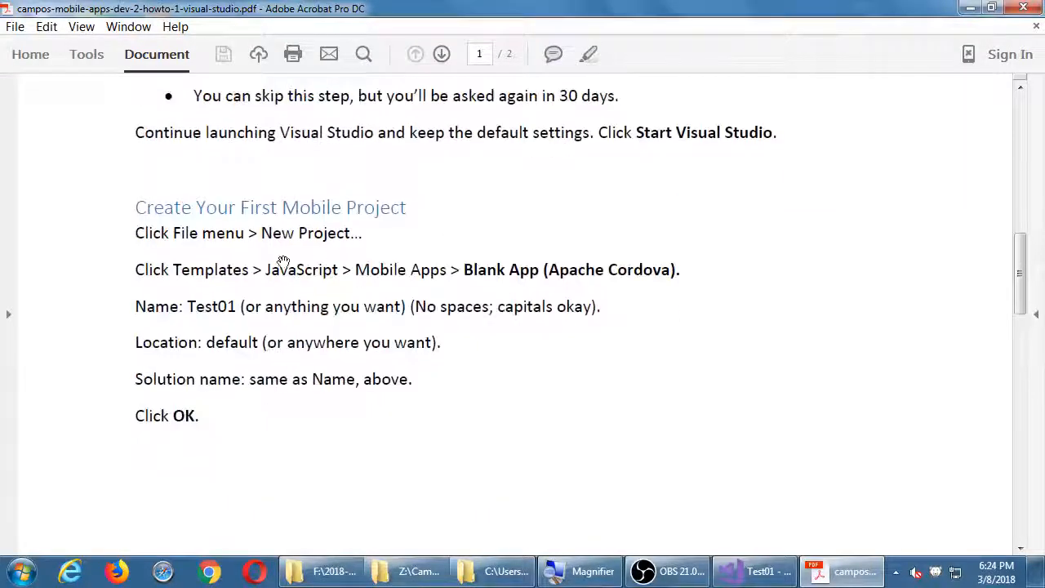
pyautogui.scroll(-3)
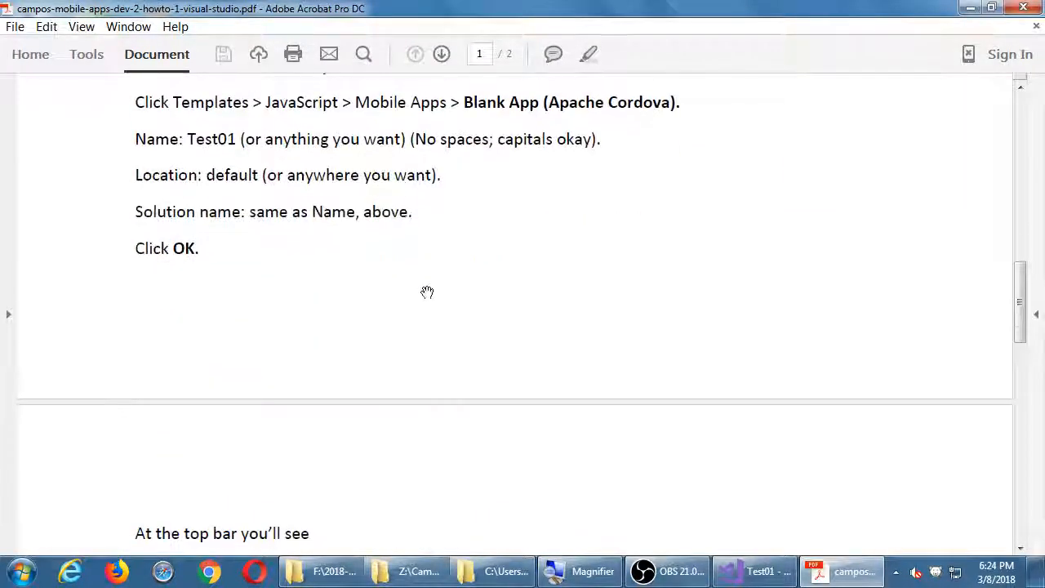
pyautogui.scroll(-3)
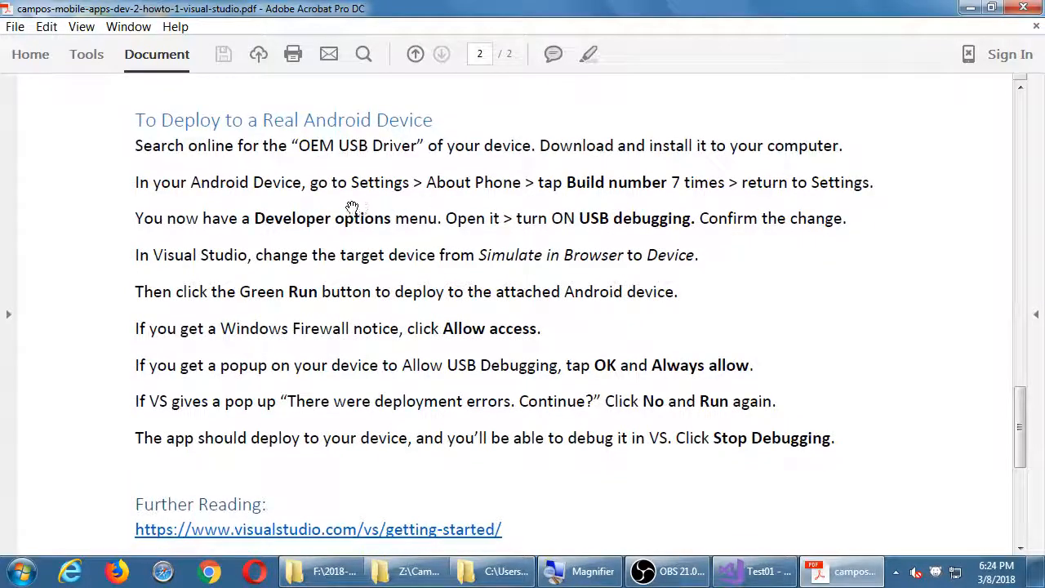
pyautogui.moveTo(351, 206)
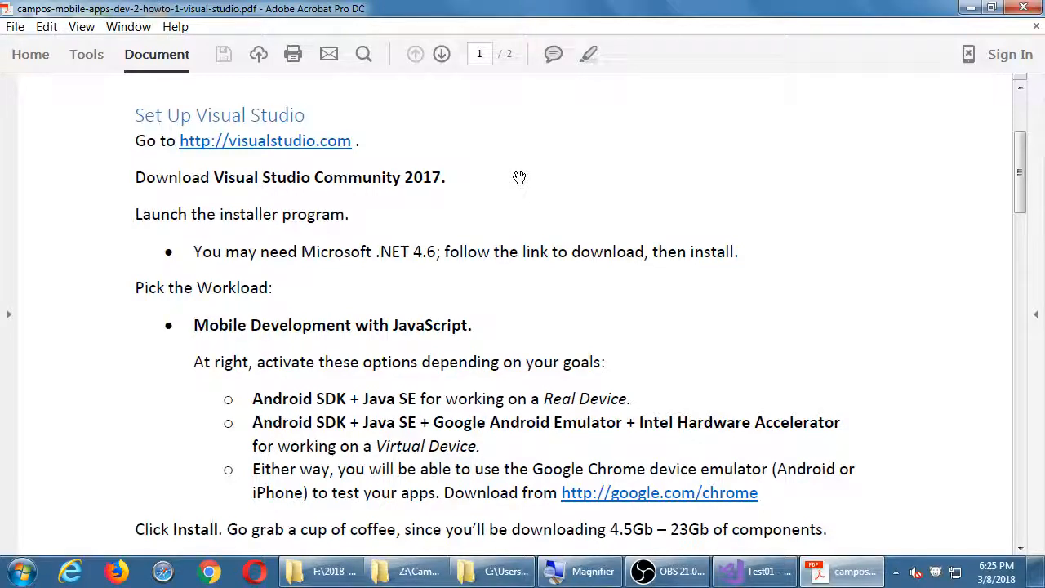
# - Read through the 'To Deploy to a Real Android Device' steps and Further Reading links in the handout
pyautogui.scroll(-3)
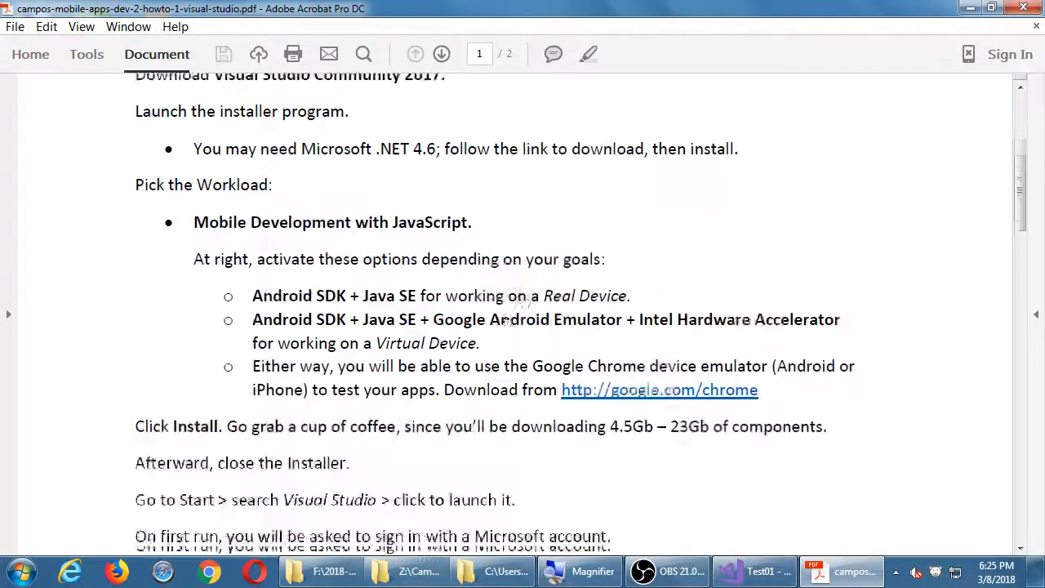
pyautogui.scroll(-3)
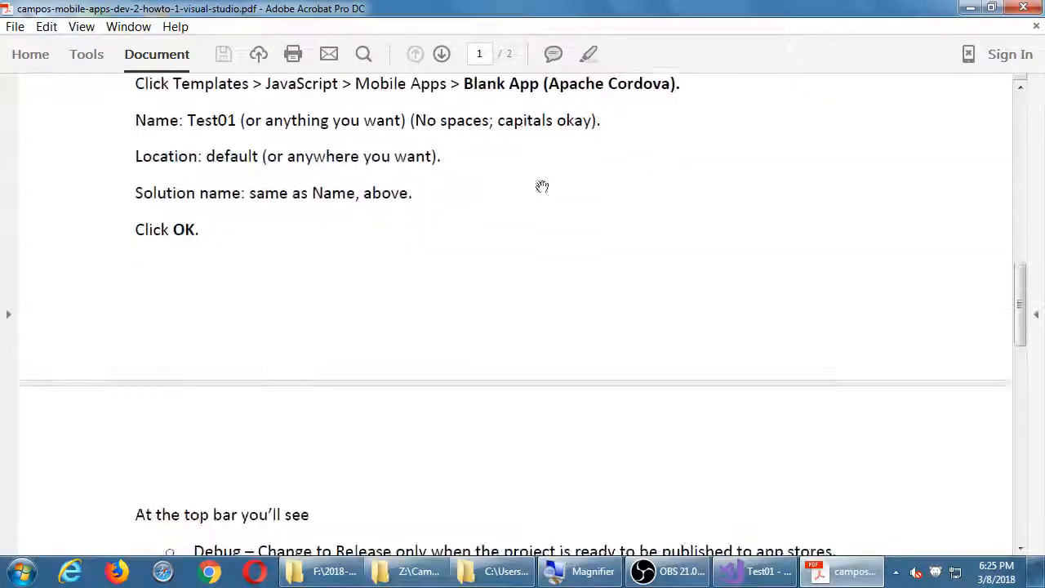
pyautogui.scroll(-3)
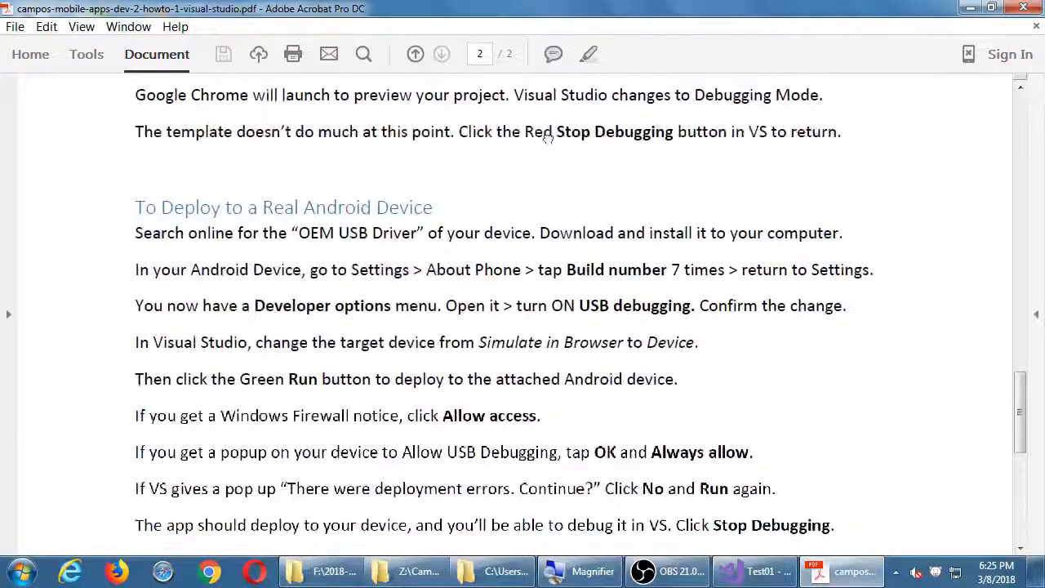
pyautogui.scroll(-3)
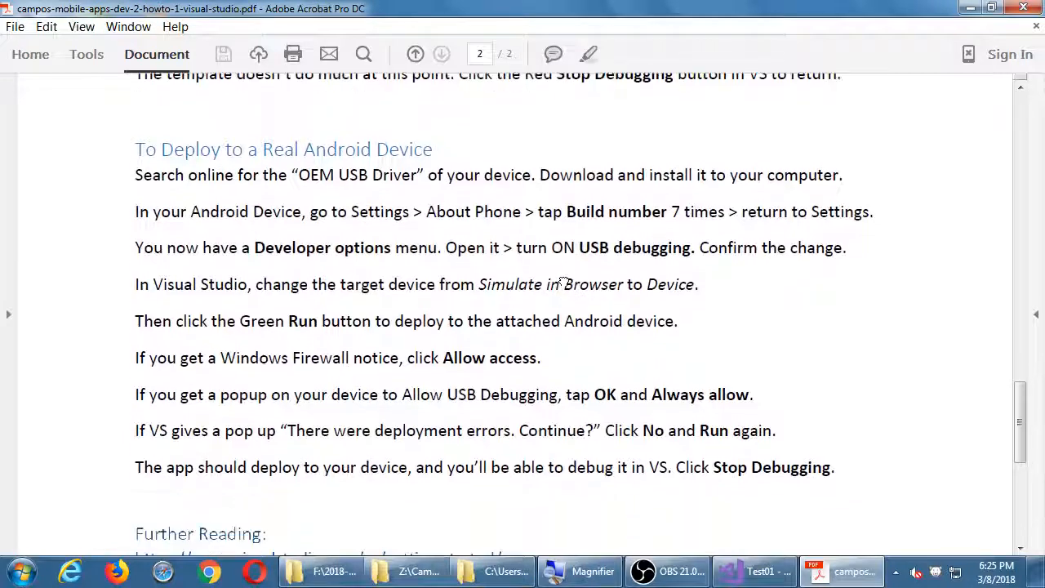
pyautogui.scroll(-3)
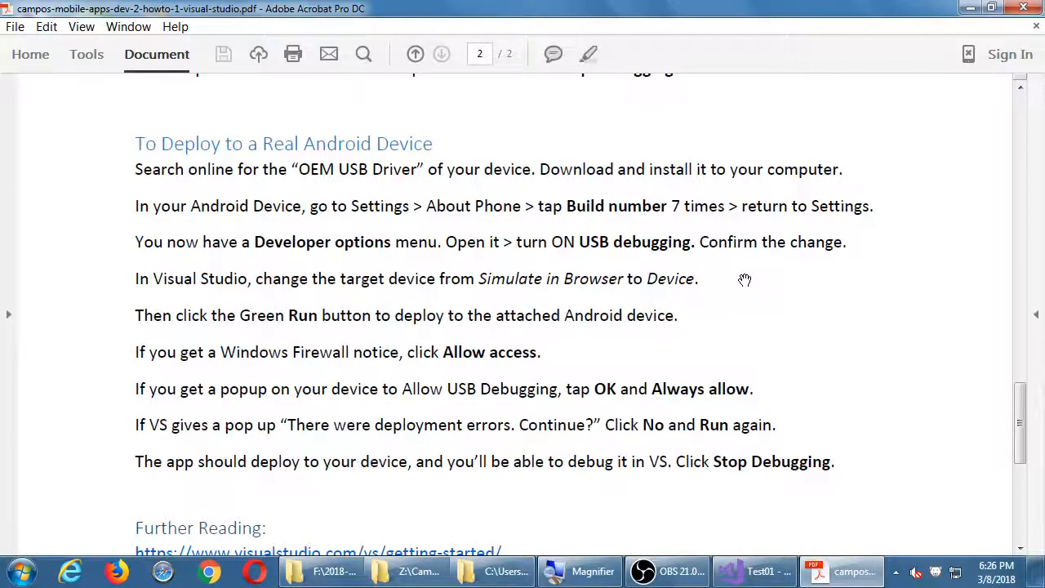
pyautogui.scroll(-3)
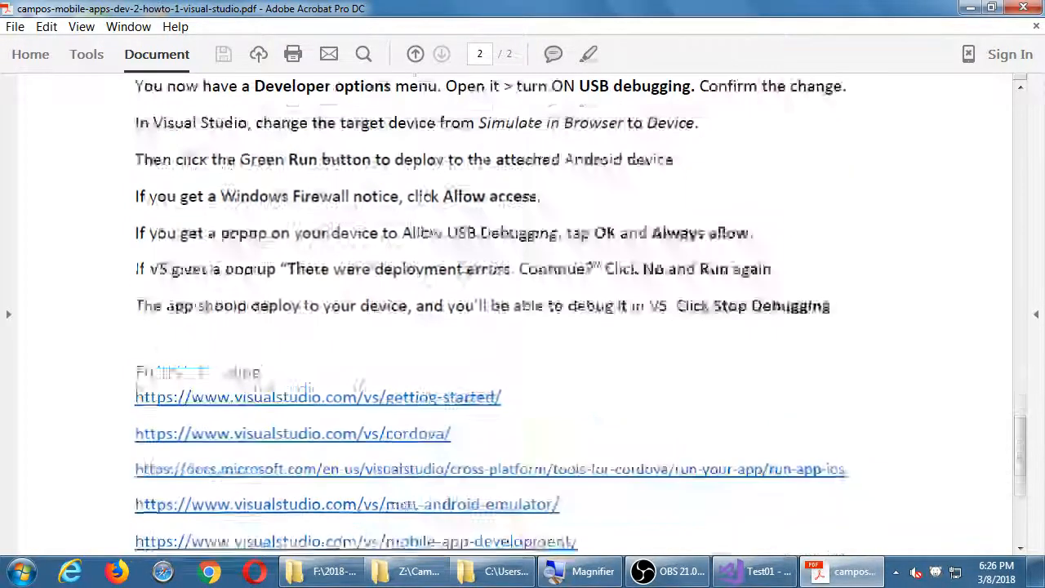
pyautogui.scroll(-3)
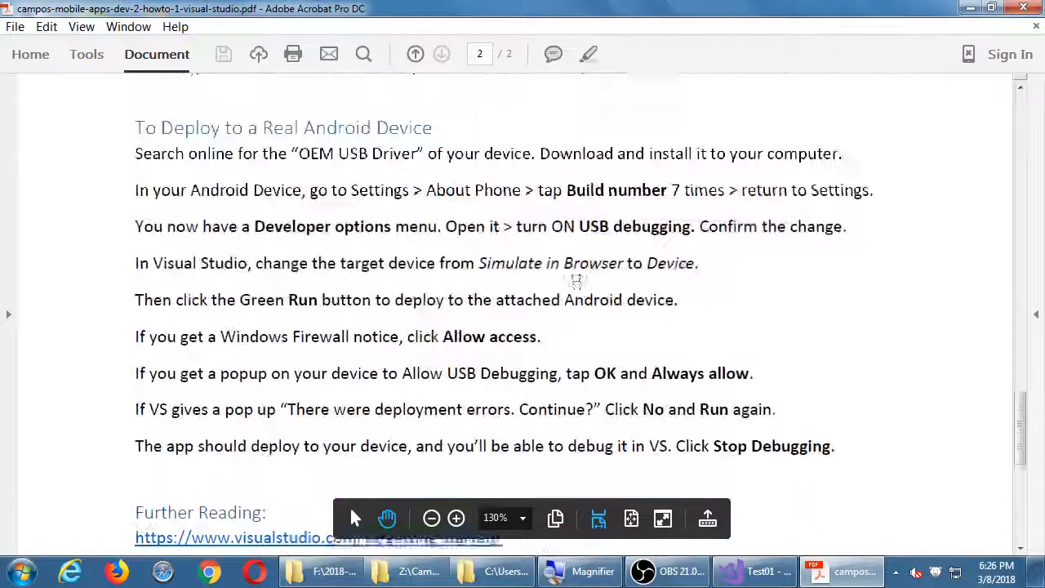
pyautogui.scroll(-3)
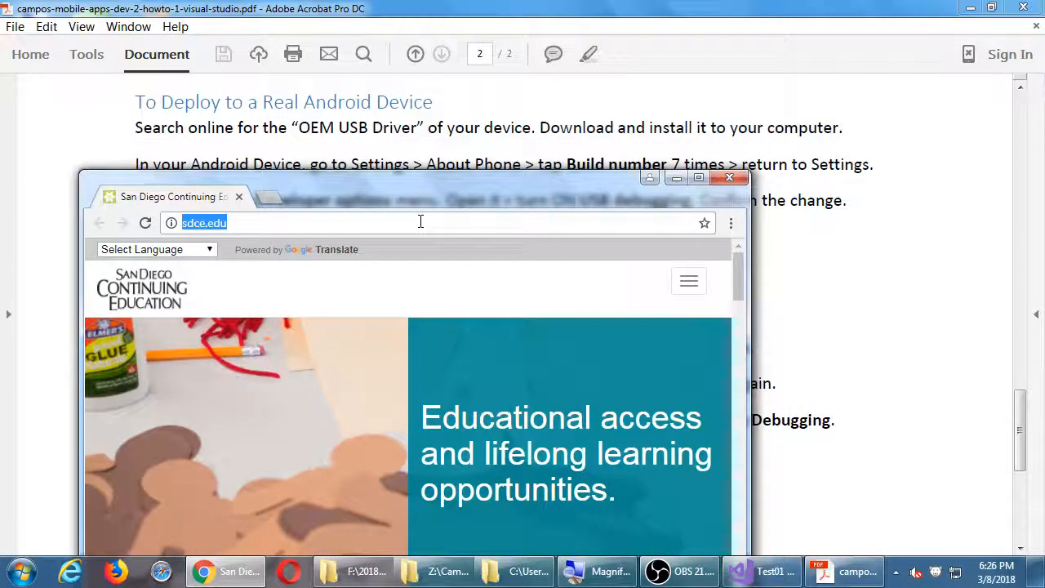
# - Search Google for 'motorola moto g2 oem usb driver' from the Chrome address bar
pyautogui.write('motorola mot g')
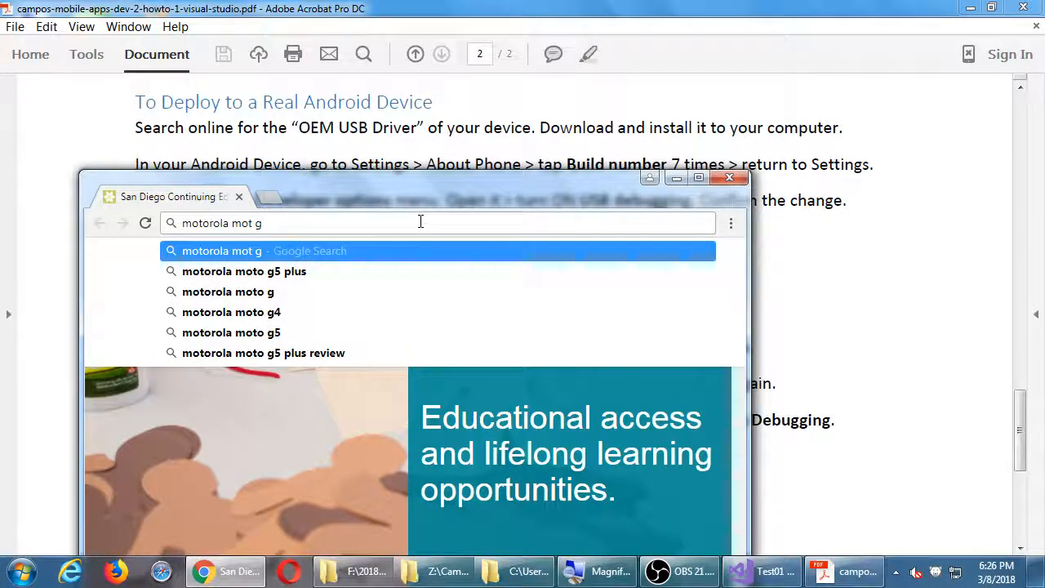
pyautogui.write('2 oem usb')
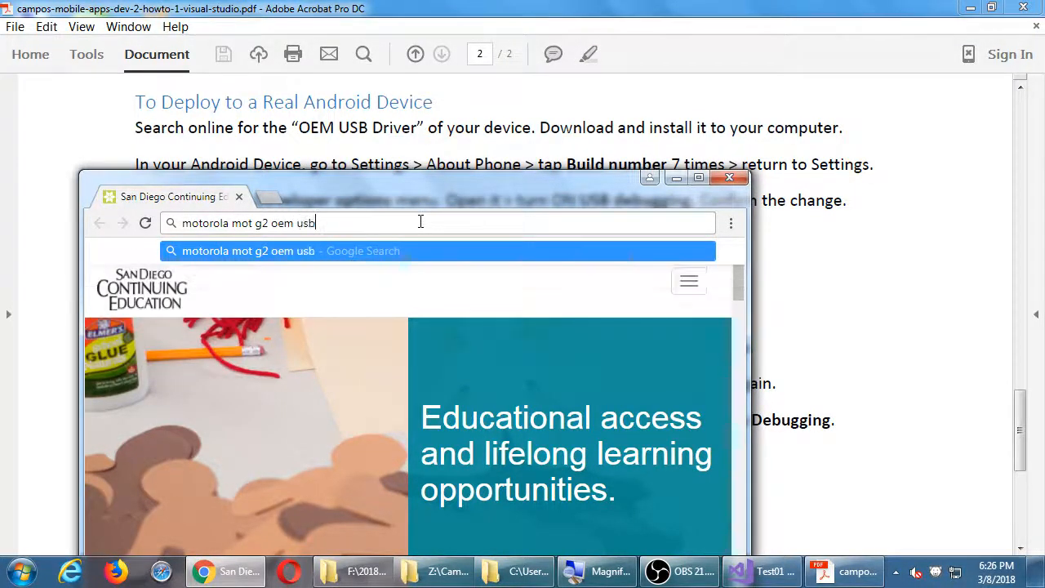
pyautogui.write('driver')
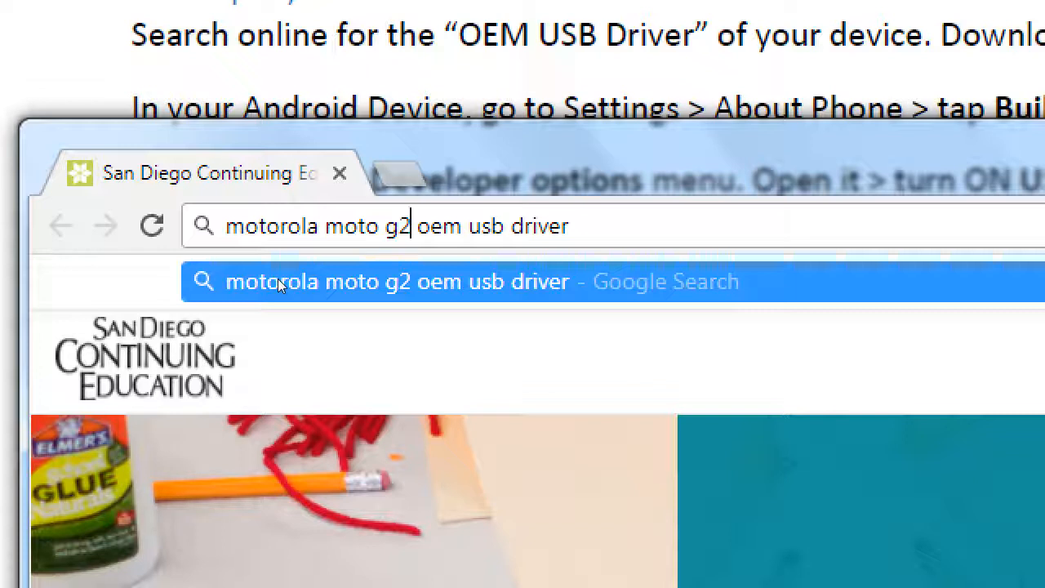
pyautogui.doubleClick(439, 226)
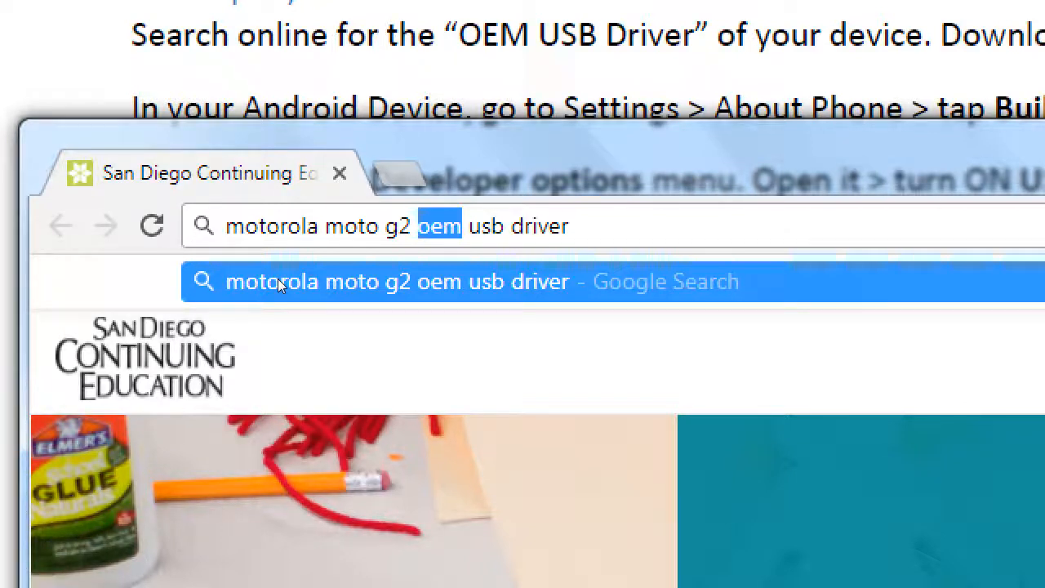
pyautogui.click(397, 281)
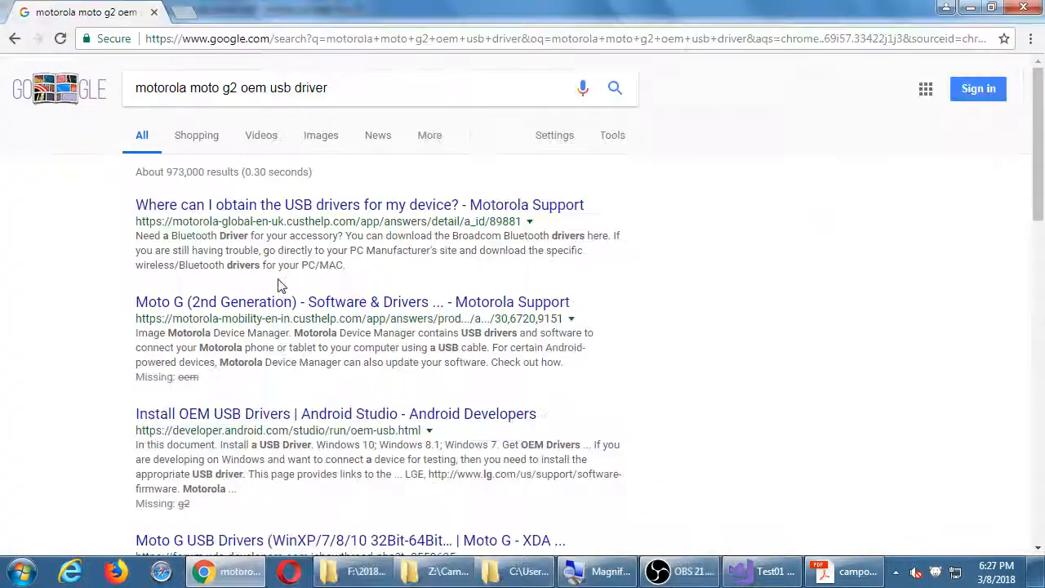
pyautogui.moveTo(107, 297)
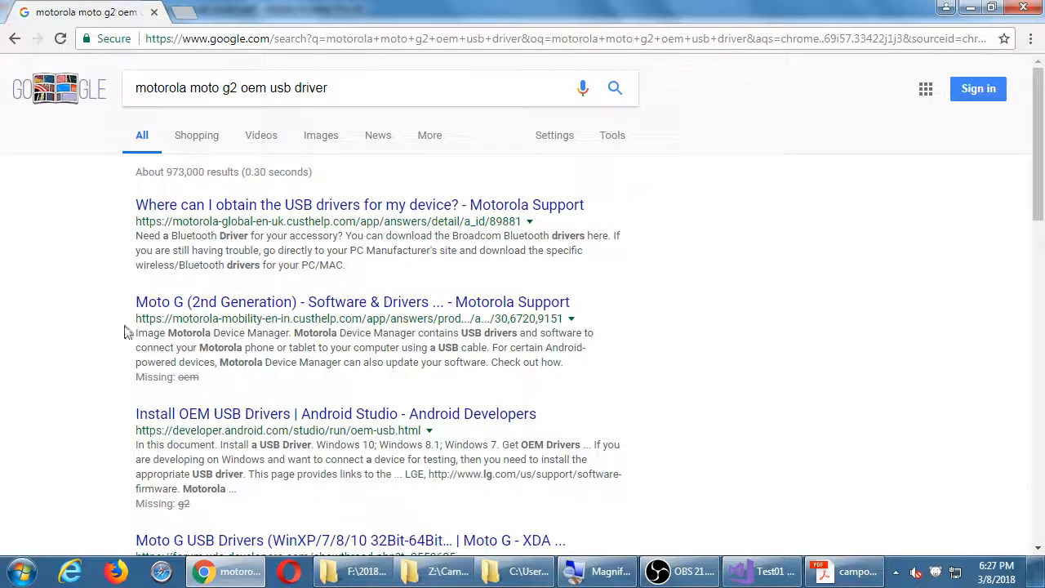
pyautogui.moveTo(97, 323)
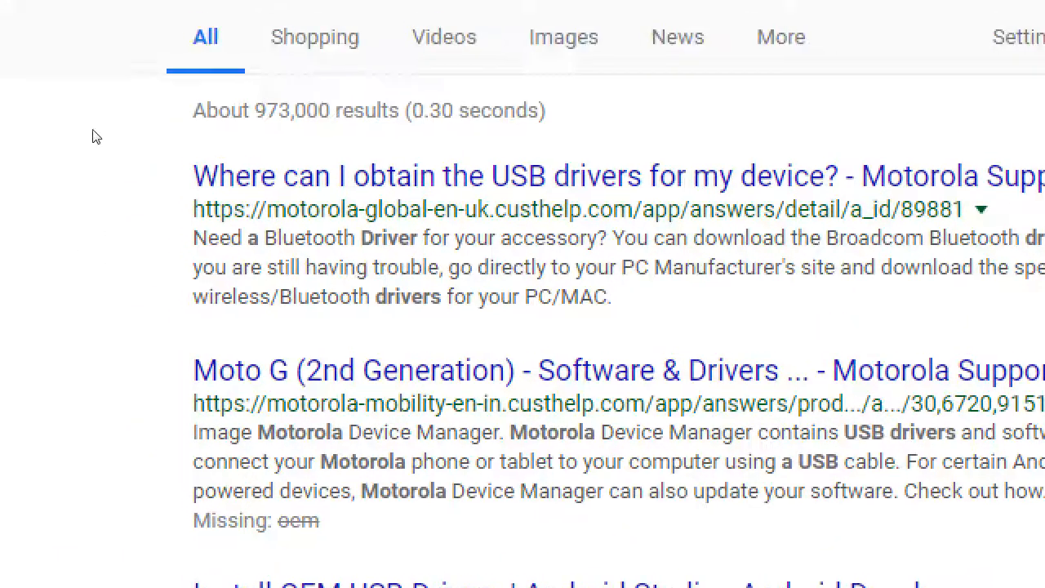
# - Browse the Moto G2 OEM USB driver results, picking out 'custhelp' in the first result's address
pyautogui.scroll(-3)
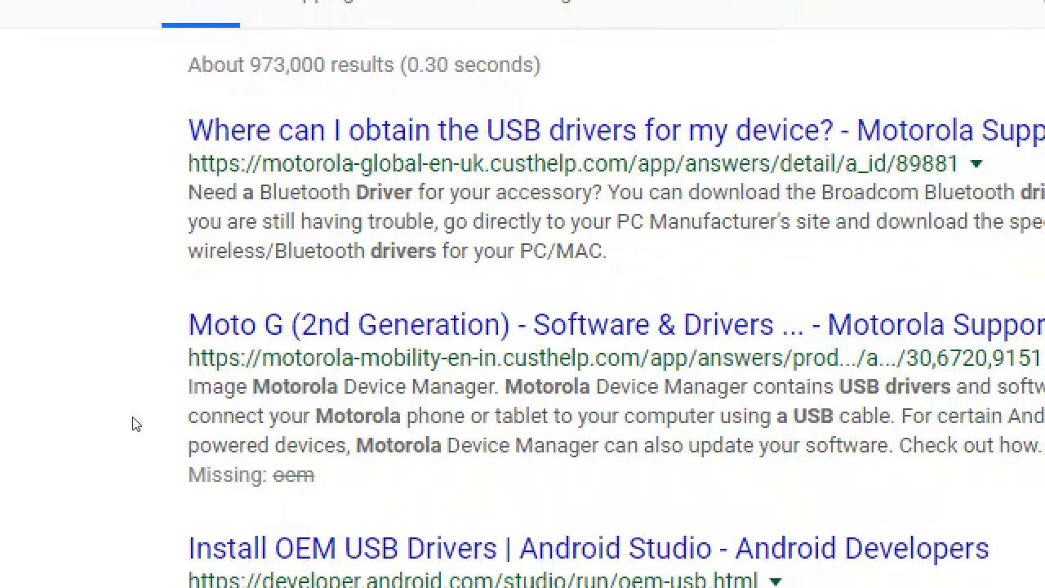
pyautogui.scroll(-3)
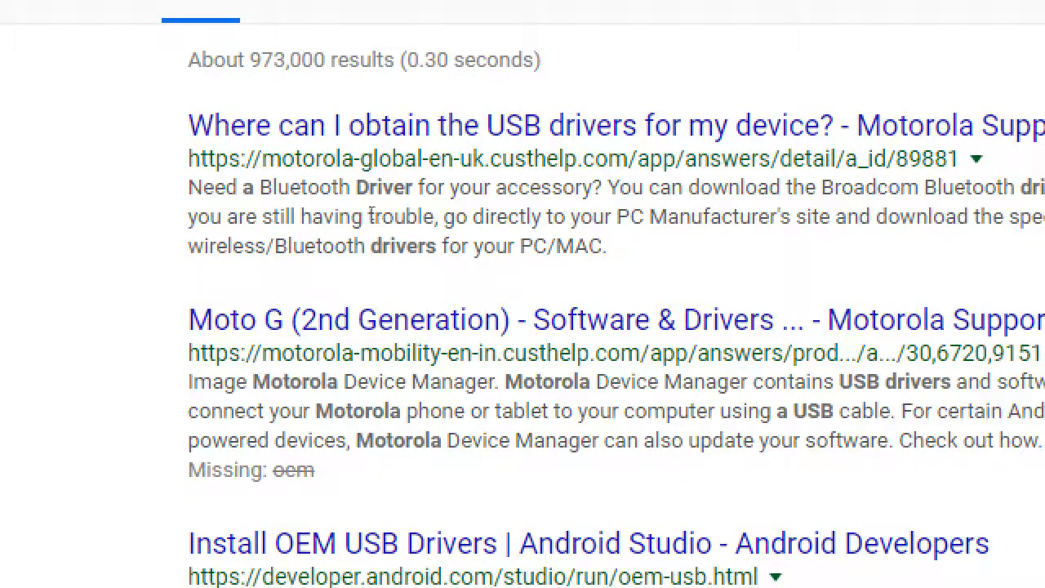
pyautogui.moveTo(315, 263)
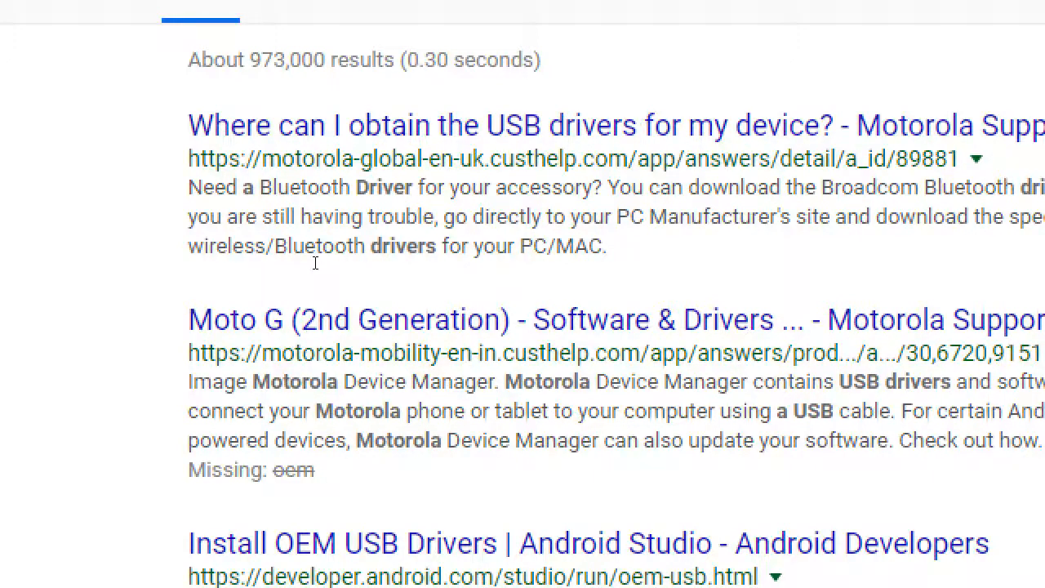
pyautogui.moveTo(187, 222)
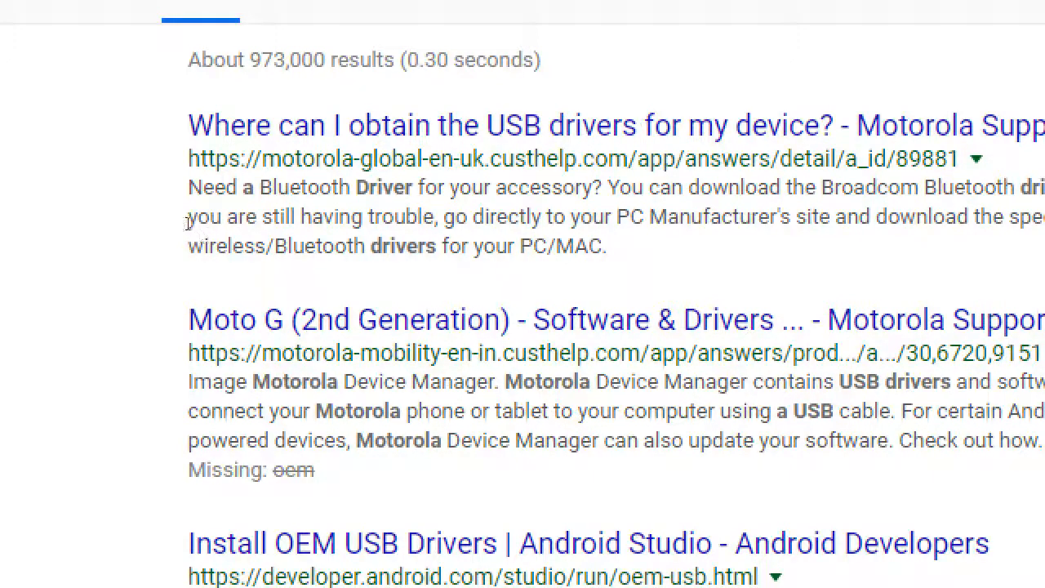
pyautogui.moveTo(369, 215)
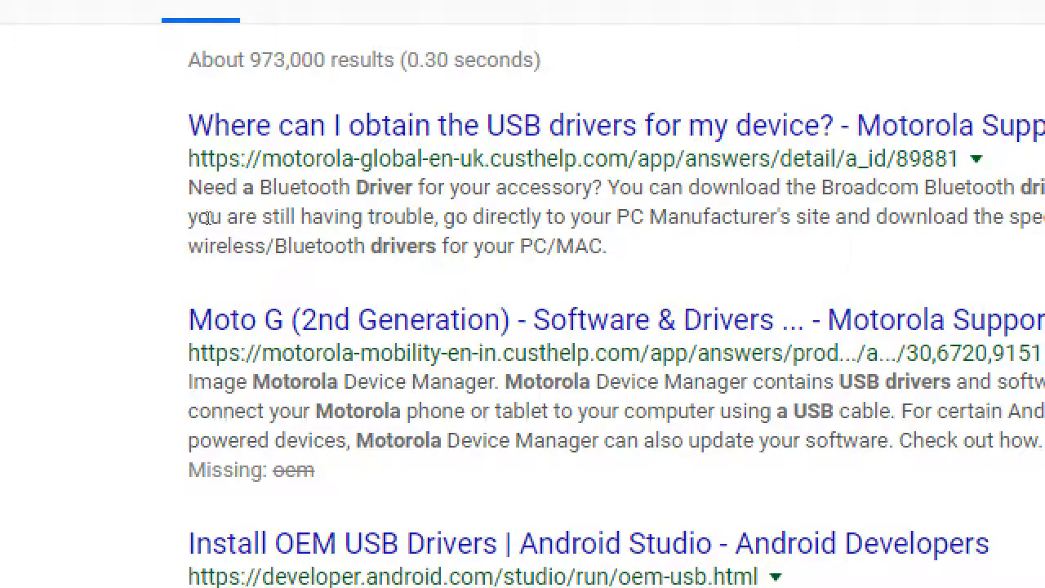
pyautogui.moveTo(437, 245)
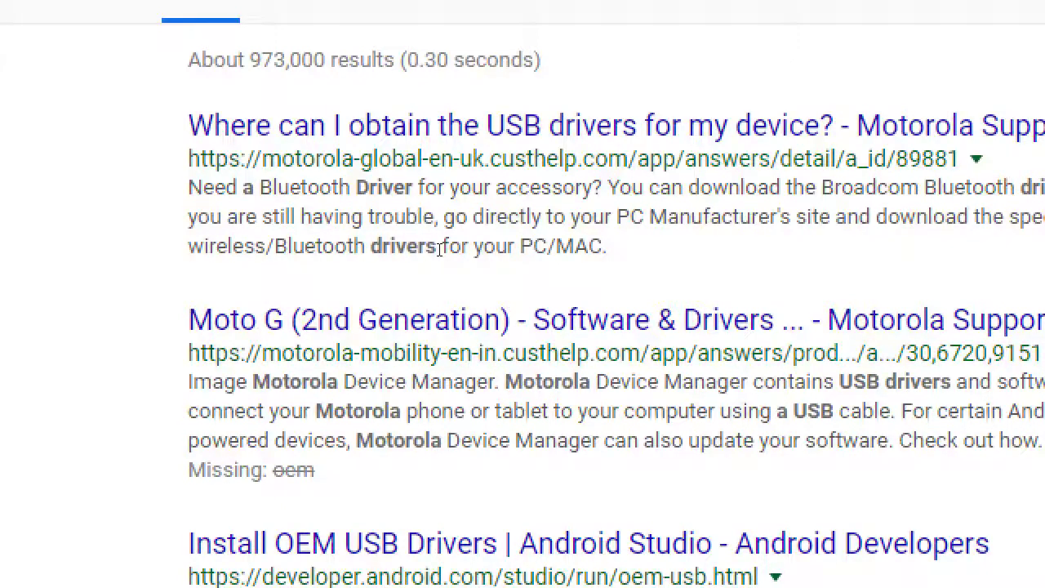
pyautogui.moveTo(178, 215)
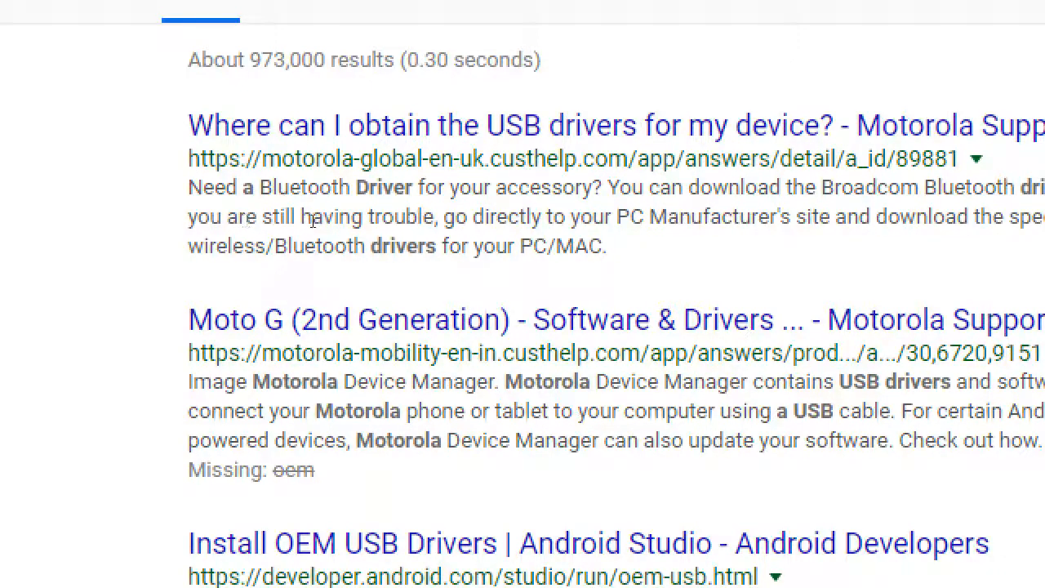
pyautogui.doubleClick(532, 158)
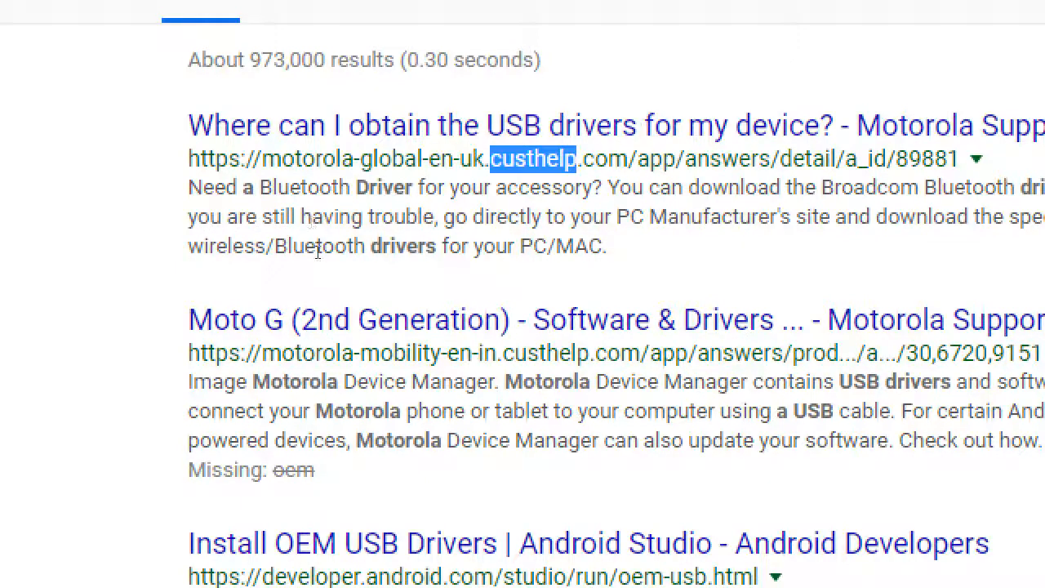
pyautogui.moveTo(309, 254)
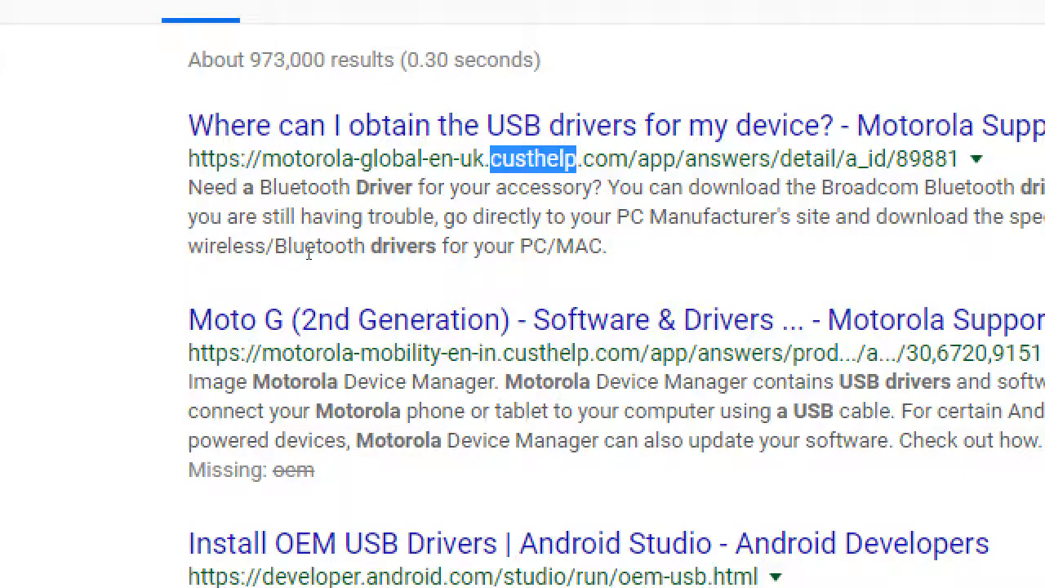
pyautogui.scroll(-3)
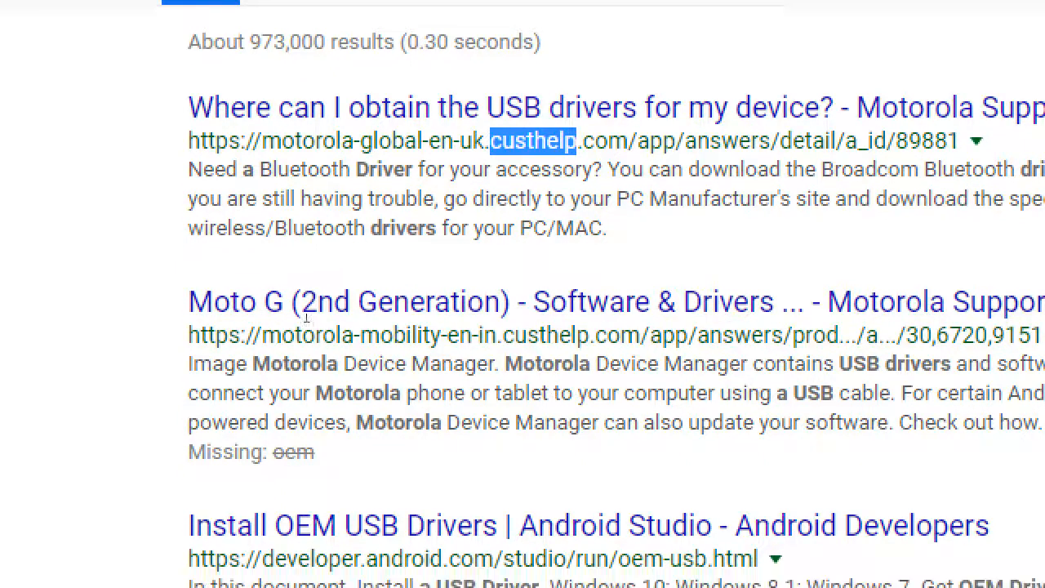
pyautogui.scroll(-3)
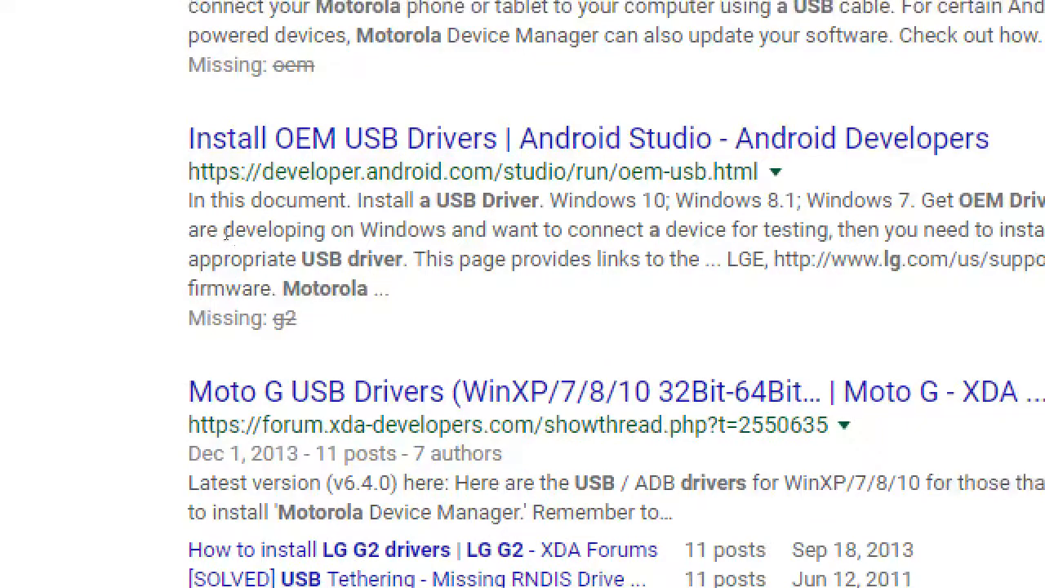
pyautogui.doubleClick(427, 171)
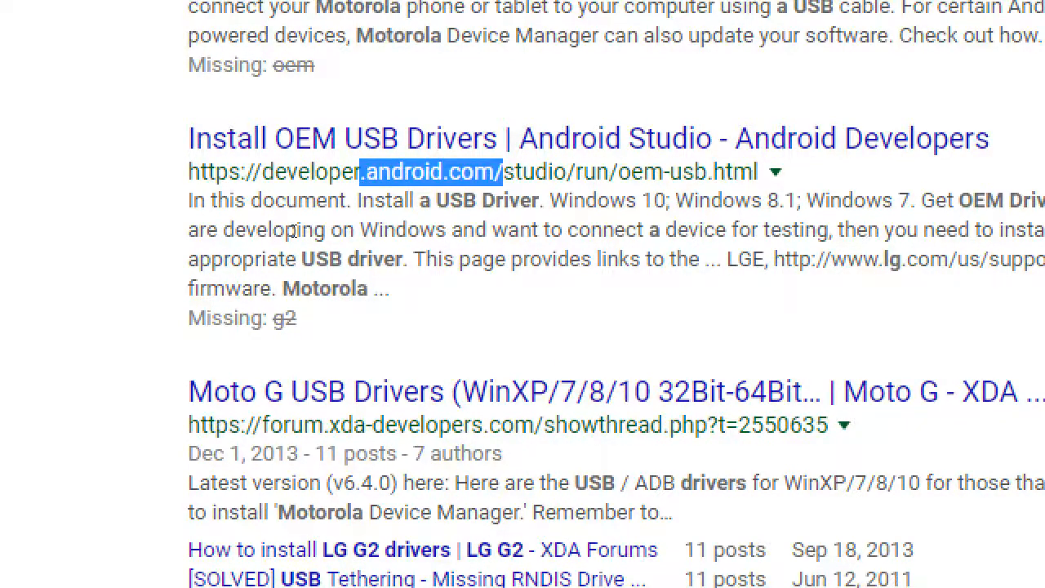
# - Continue through the XDA Developers and TeamAndroid driver listings and return to the top results
pyautogui.scroll(-3)
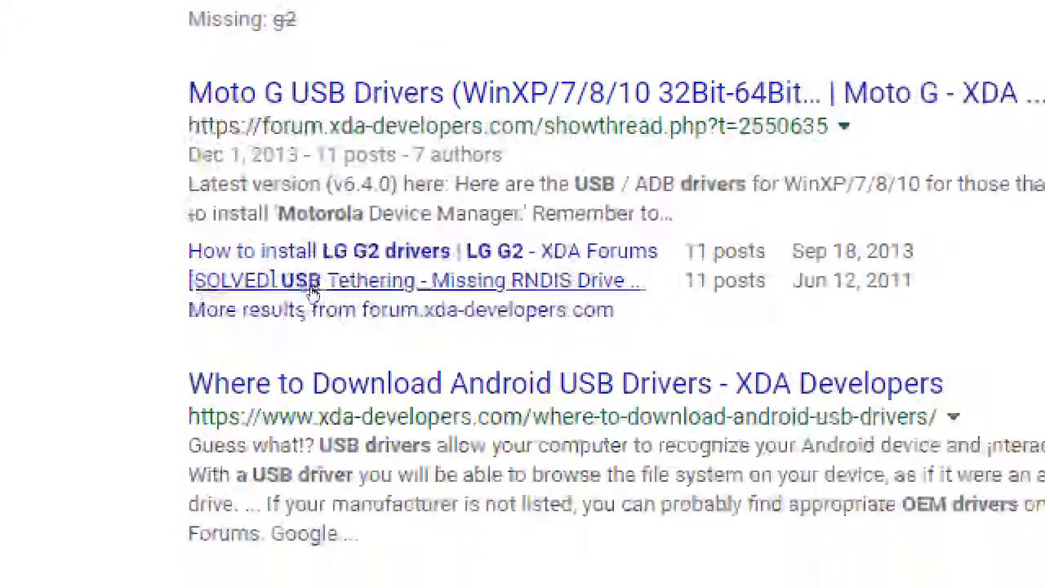
pyautogui.scroll(-3)
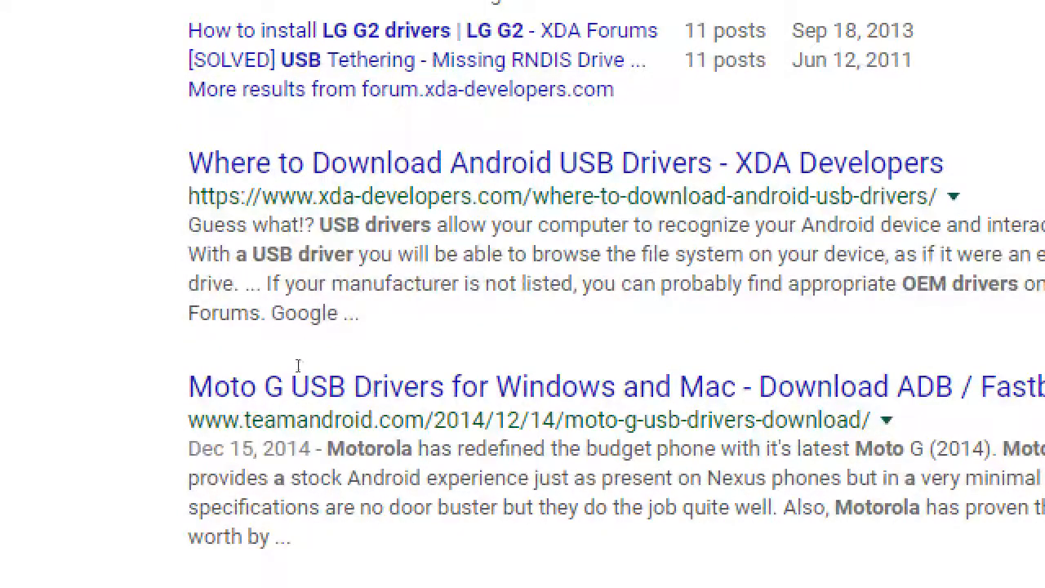
pyautogui.scroll(-3)
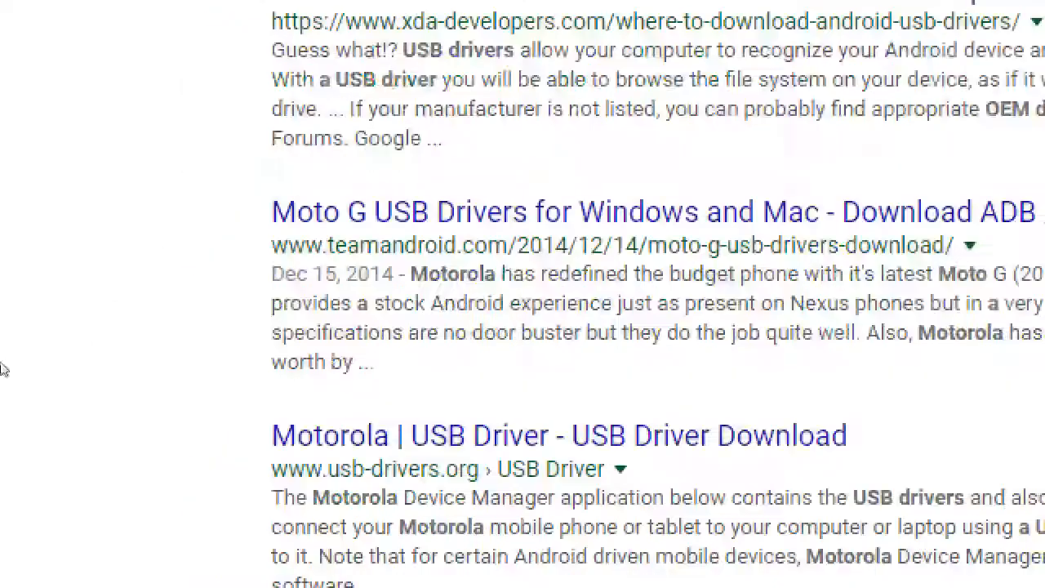
pyautogui.scroll(-3)
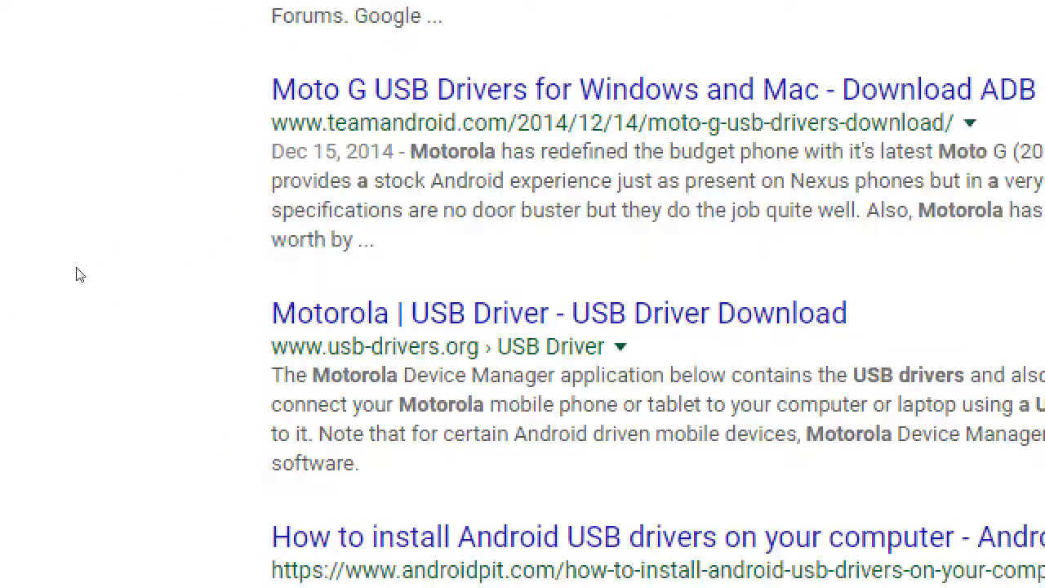
pyautogui.scroll(-3)
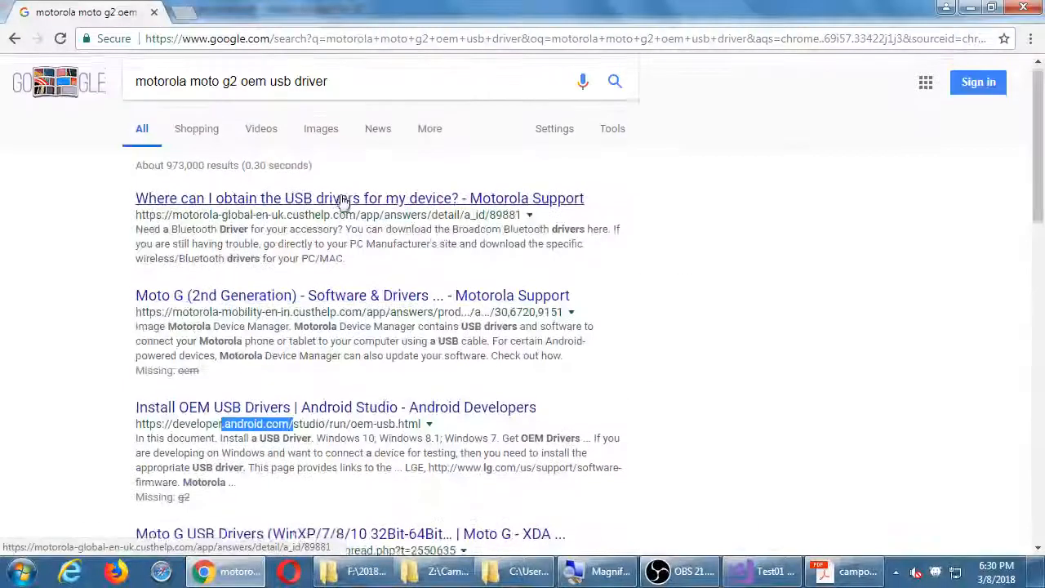
# - Land on Motorola's US homepage at motorola.com/us/home showing the Moto X4 promotion
pyautogui.click(245, 81)
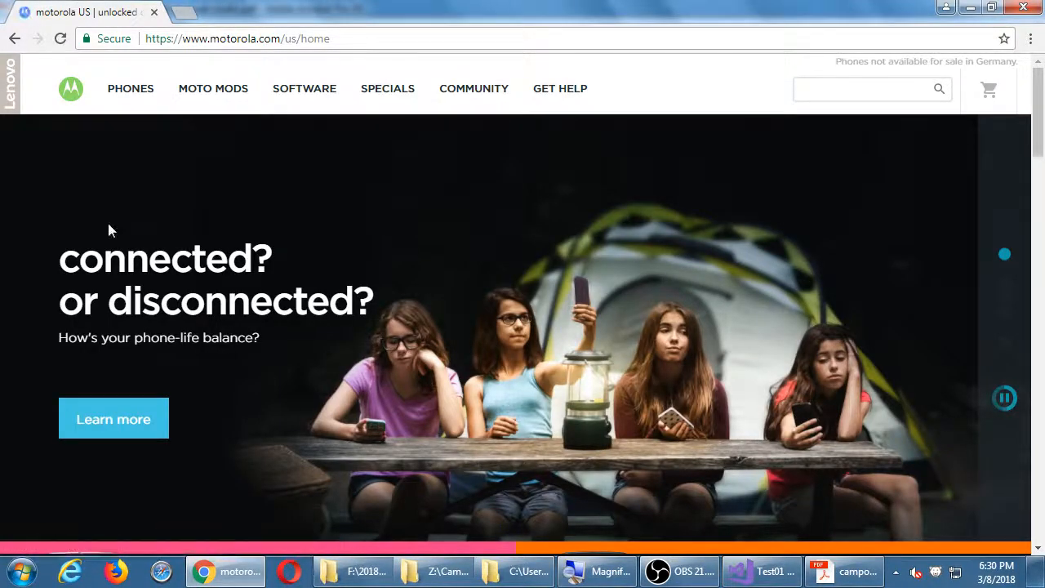
pyautogui.click(865, 88)
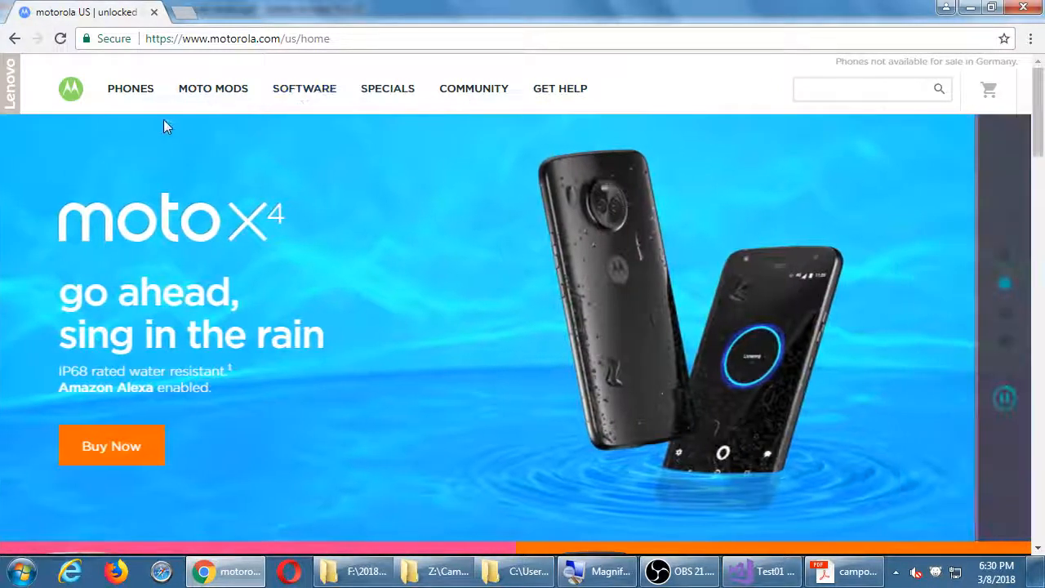
pyautogui.moveTo(330, 320)
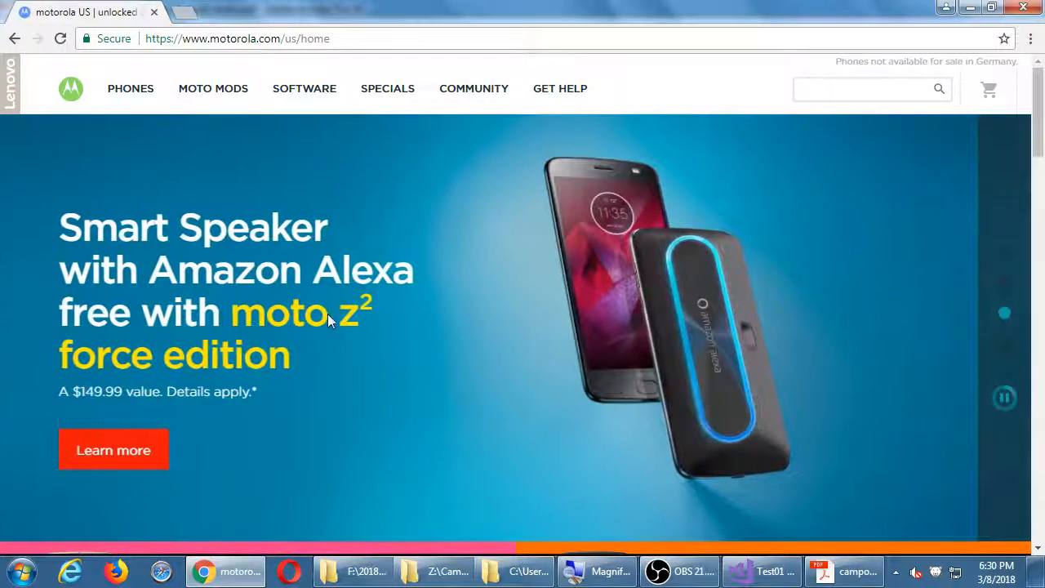
pyautogui.moveTo(398, 229)
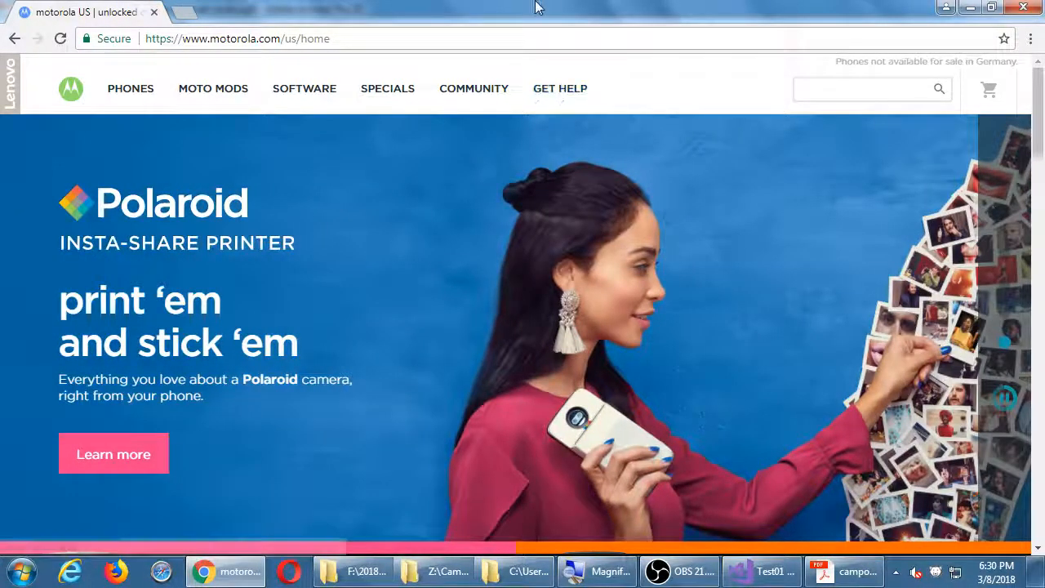
pyautogui.moveTo(850, 333)
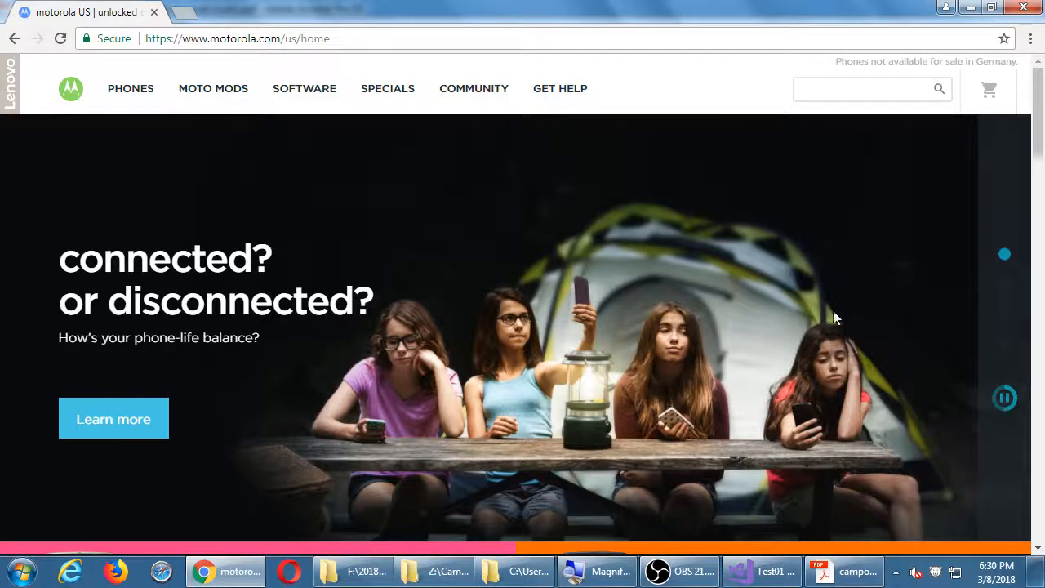
# - Bring the handout's page 2, 'To Deploy to a Real Android Device', to the front
pyautogui.click(852, 571)
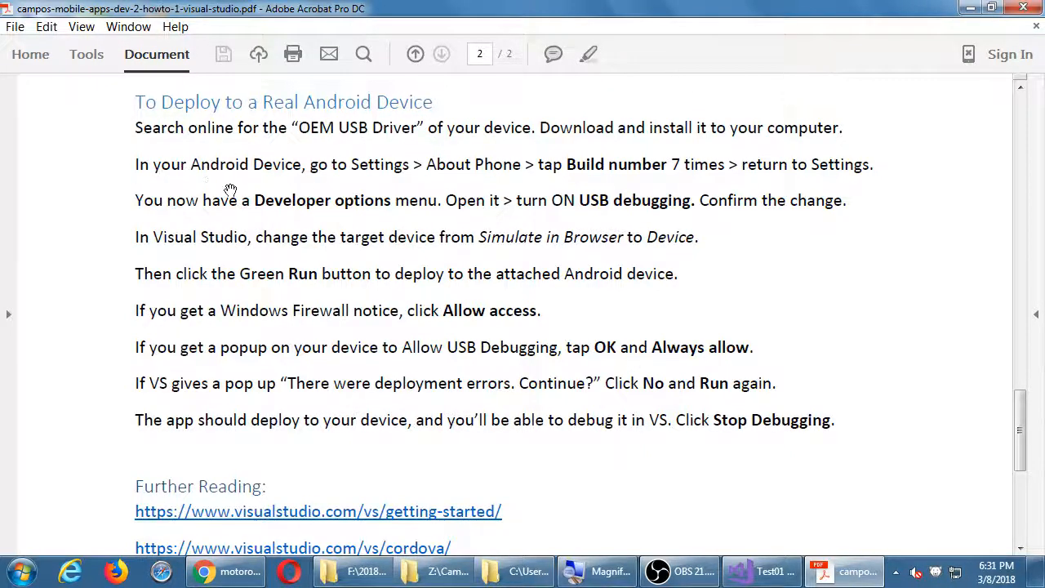
pyautogui.moveTo(219, 190)
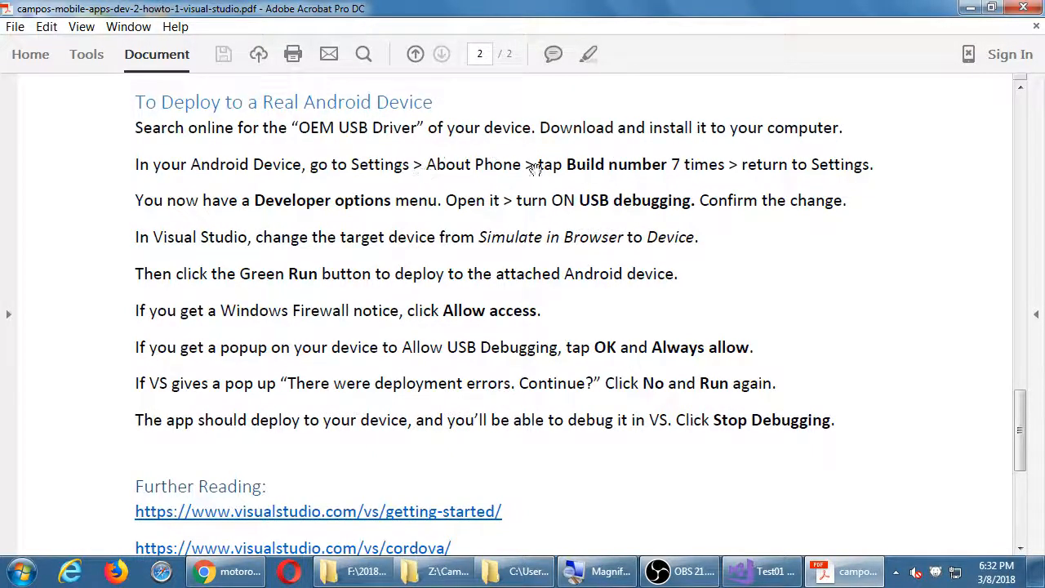
pyautogui.moveTo(486, 167)
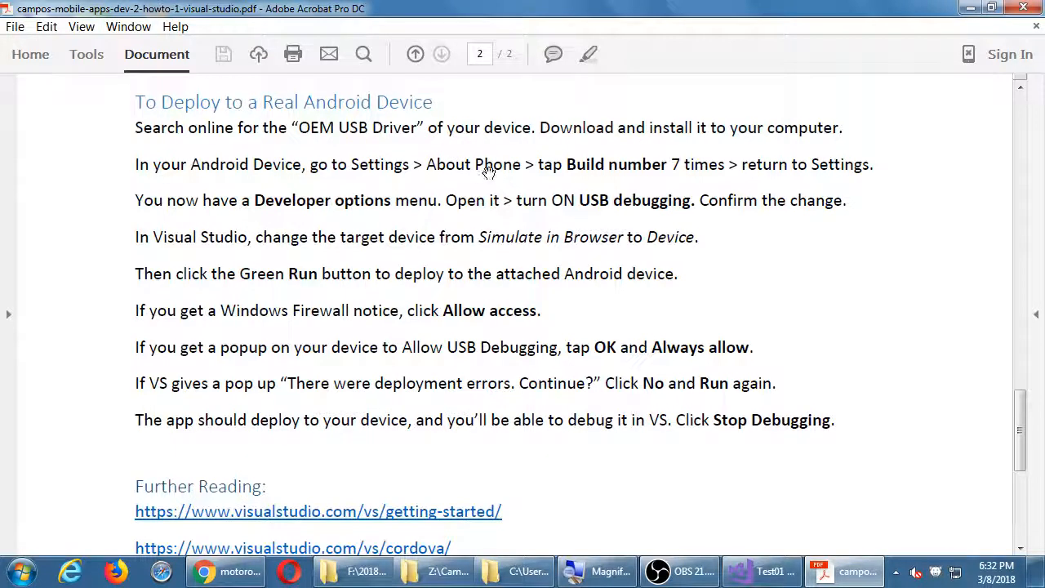
pyautogui.moveTo(558, 163)
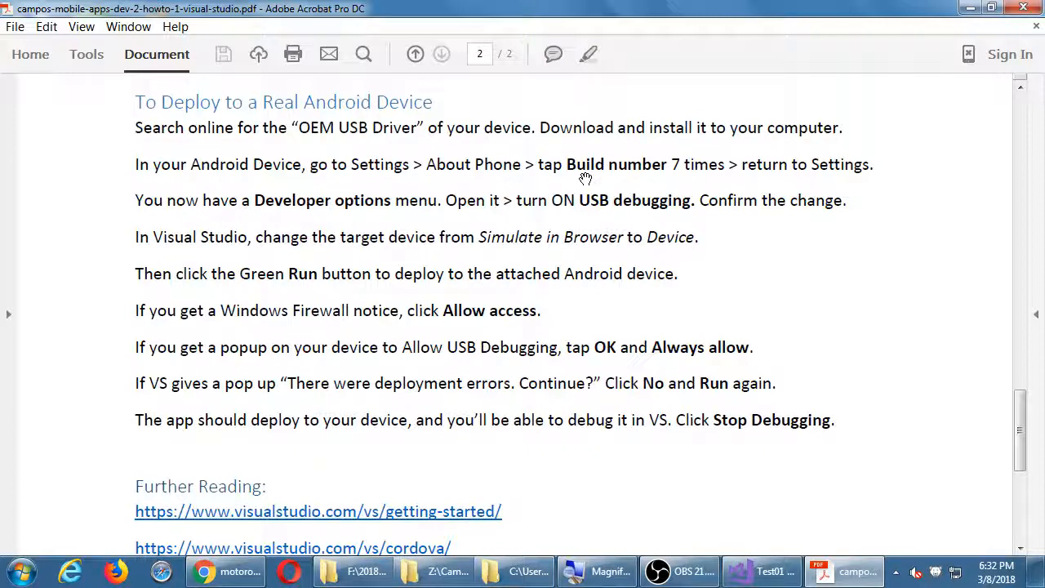
pyautogui.moveTo(510, 237)
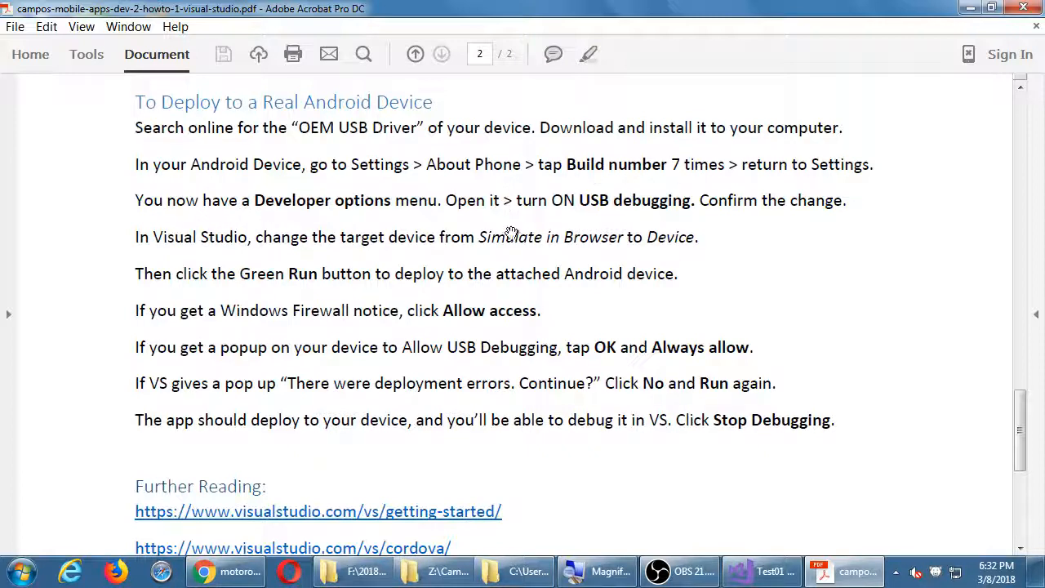
# - Reread the deployment steps through the Further Reading links, then switch to OBS
pyautogui.scroll(-3)
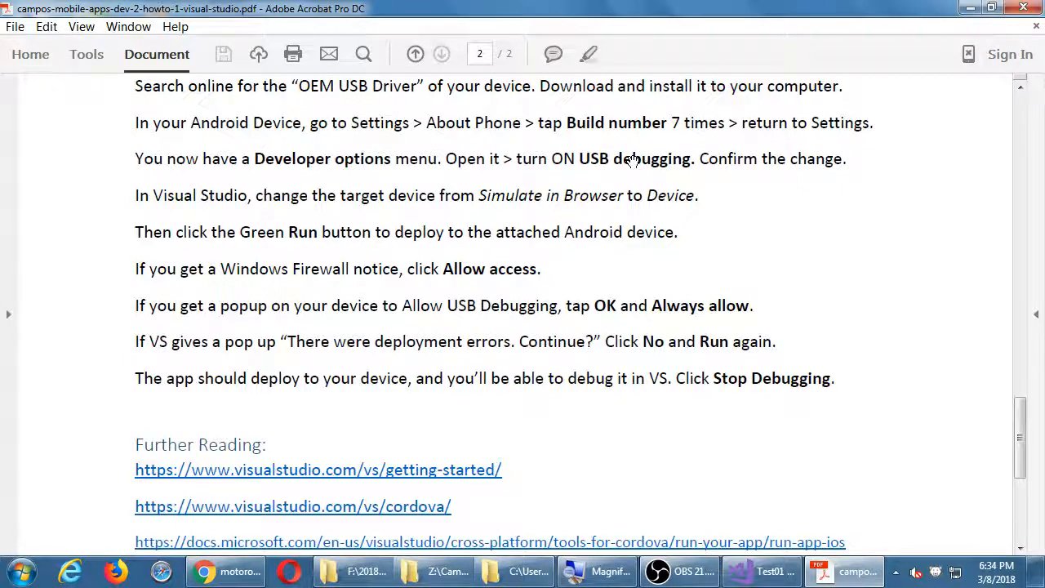
pyautogui.moveTo(626, 155)
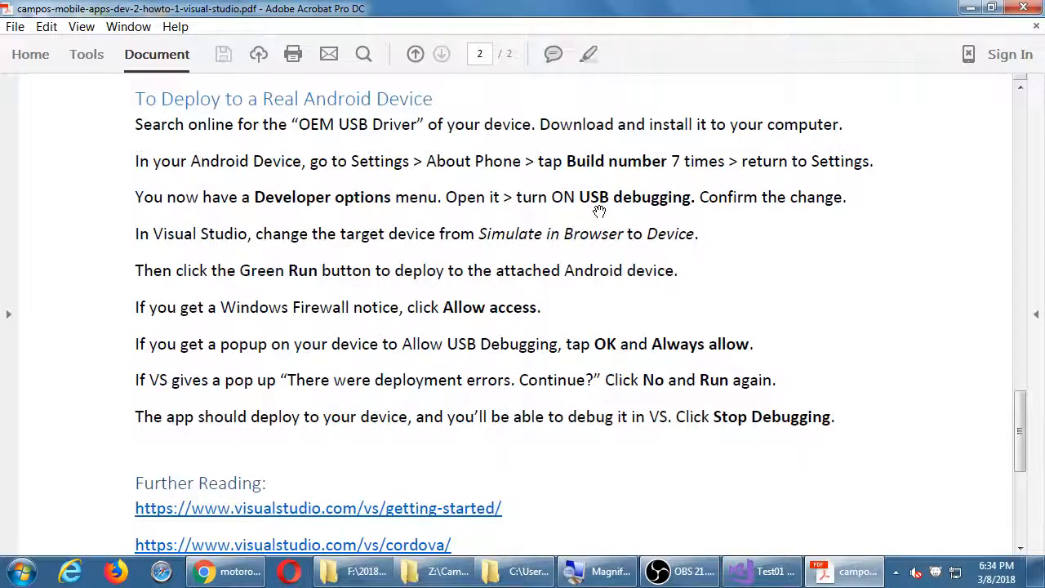
pyautogui.moveTo(699, 295)
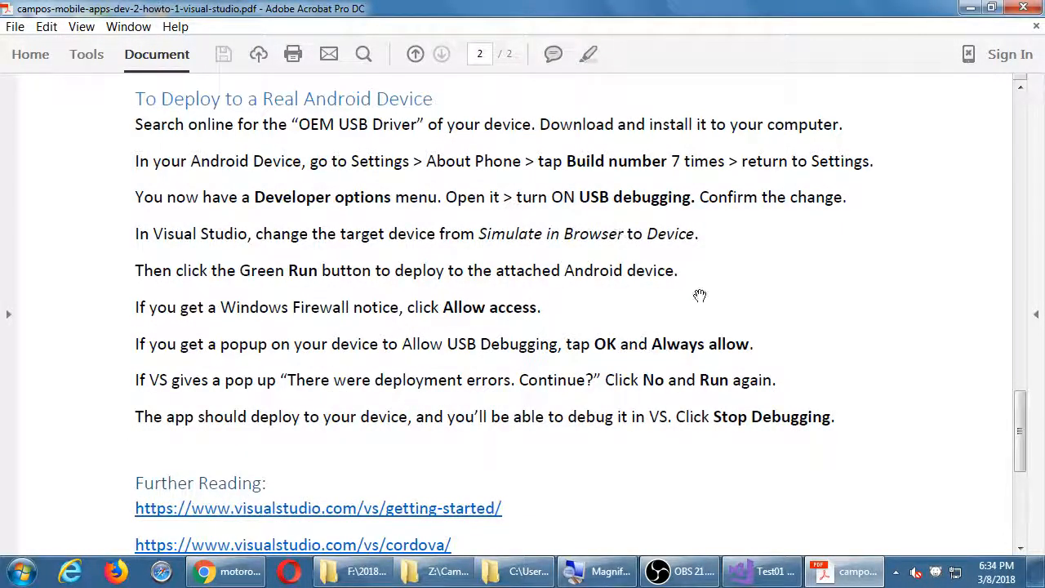
pyautogui.moveTo(733, 307)
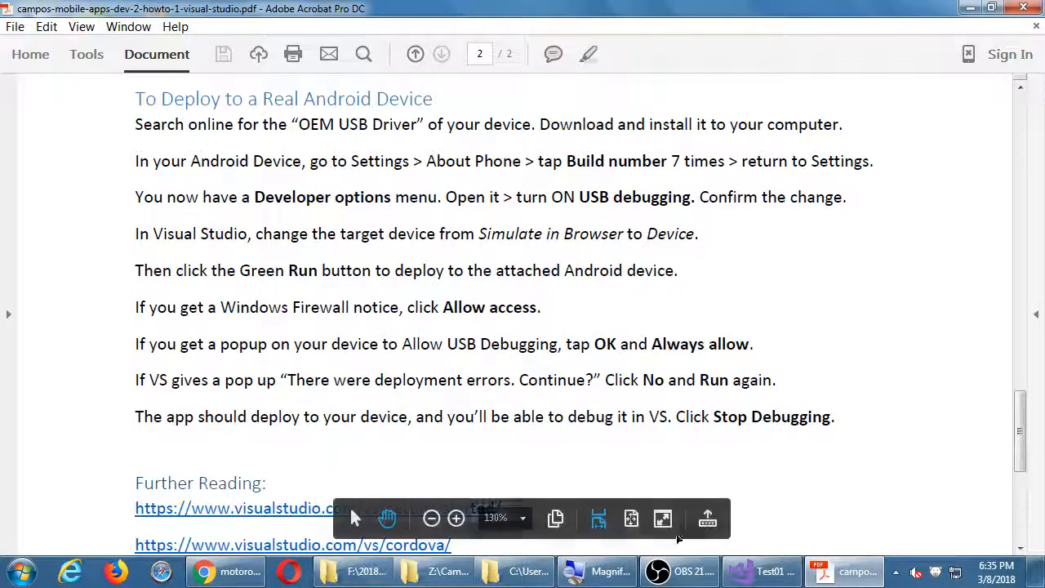
pyautogui.click(666, 571)
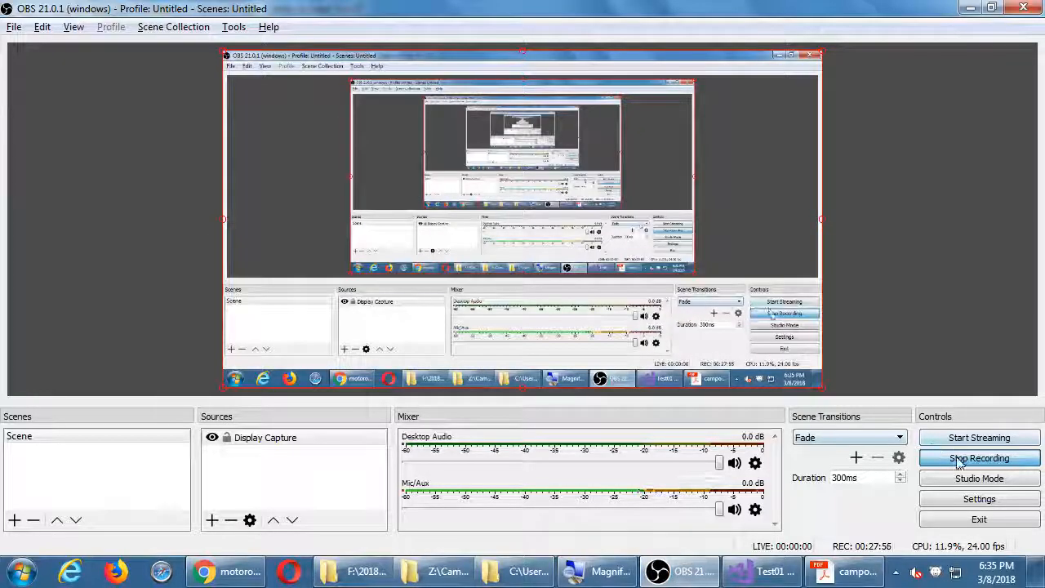